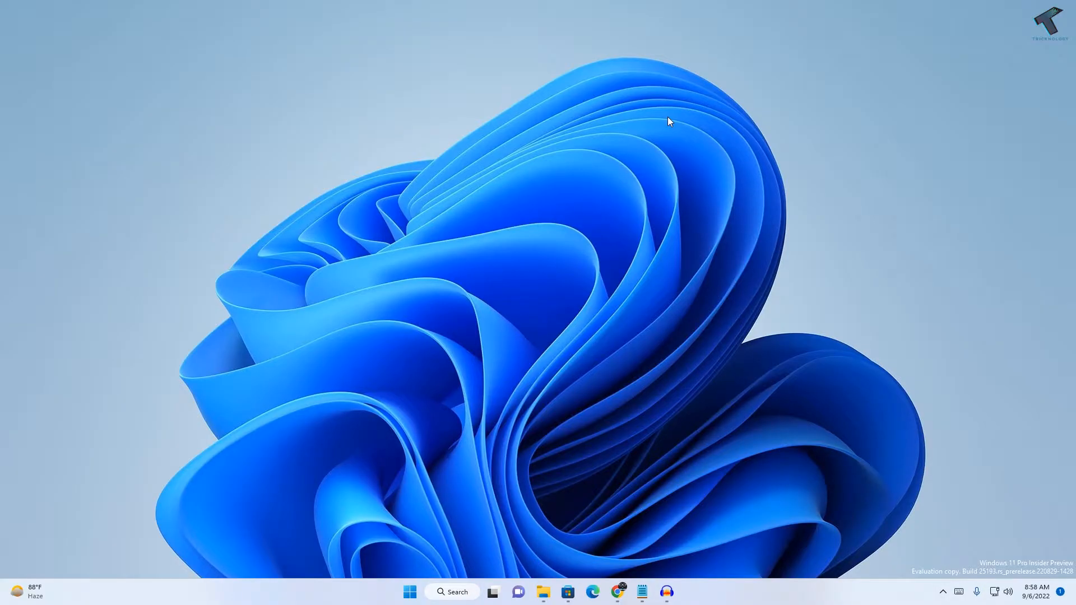
pyautogui.moveTo(632, 264)
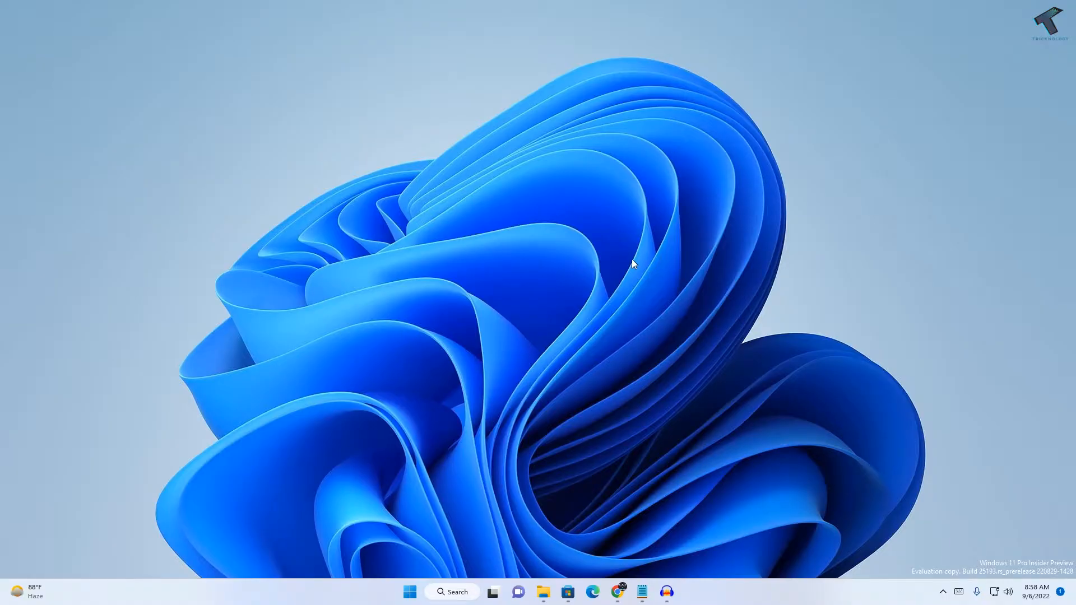
pyautogui.moveTo(647, 254)
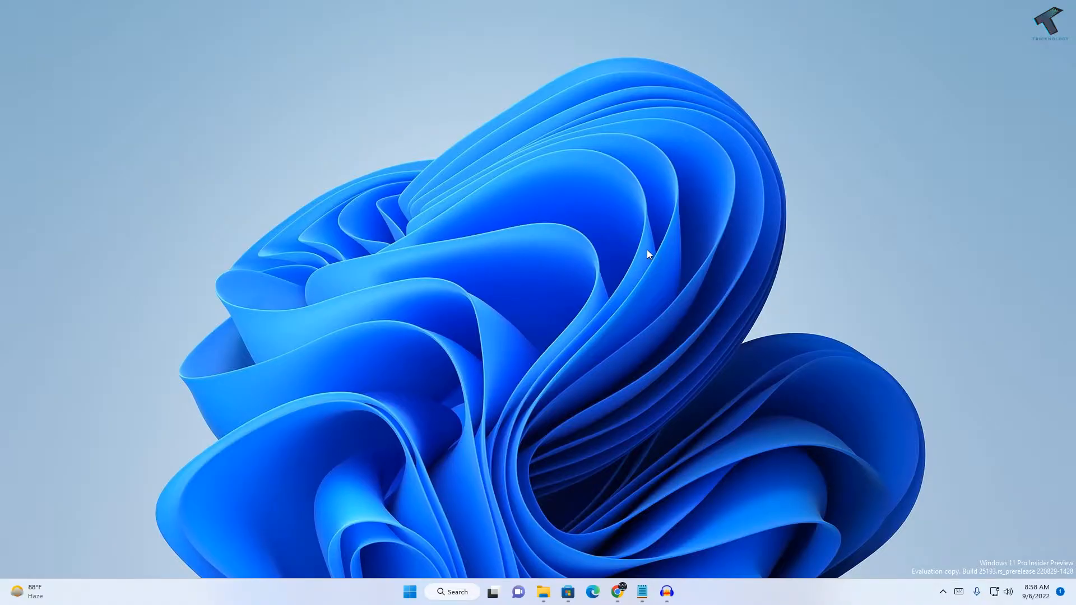
pyautogui.moveTo(410, 591)
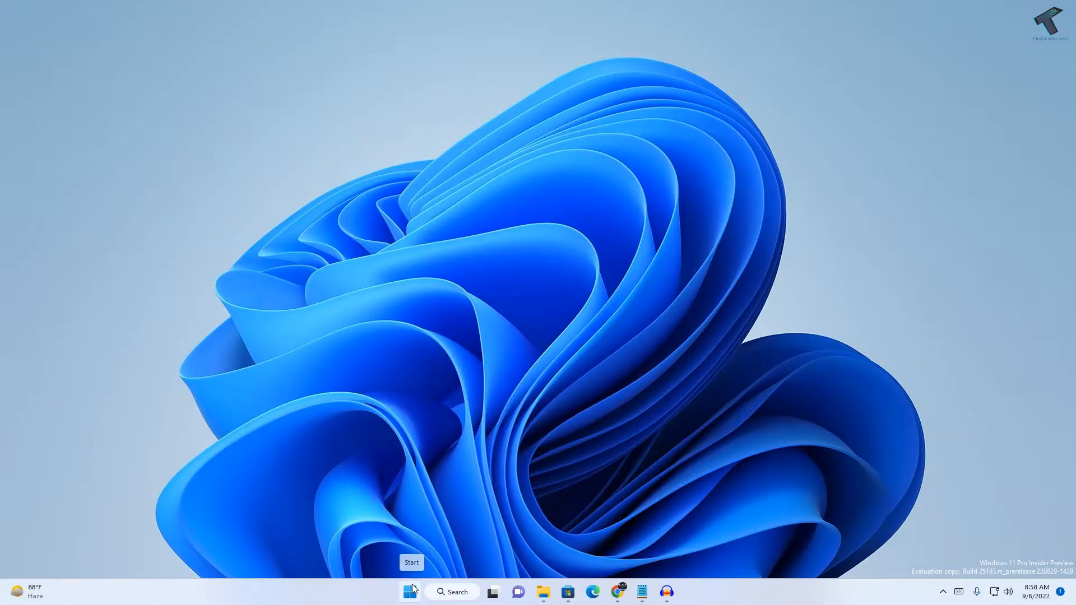
# Step: Run the Windows Update troubleshooter from Settings' Other troubleshooters list
pyautogui.click(410, 591)
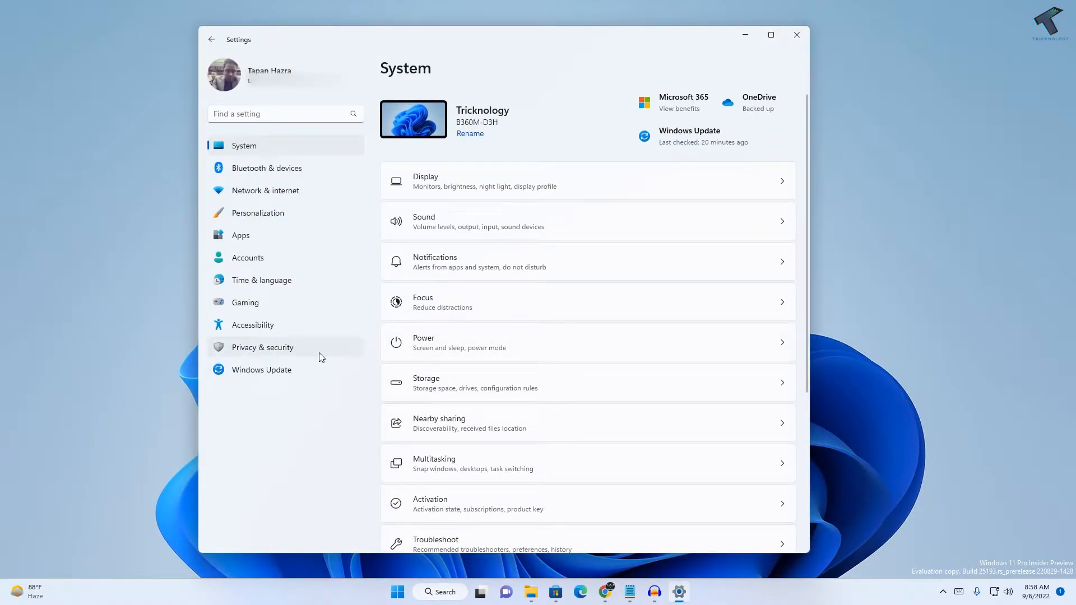
pyautogui.moveTo(267, 151)
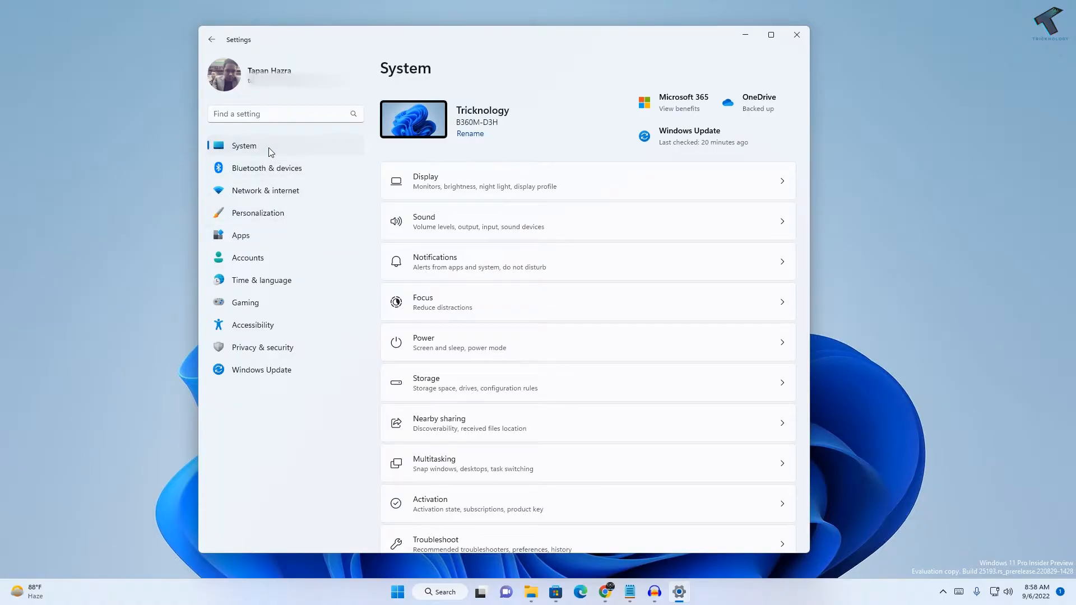
pyautogui.scroll(-3)
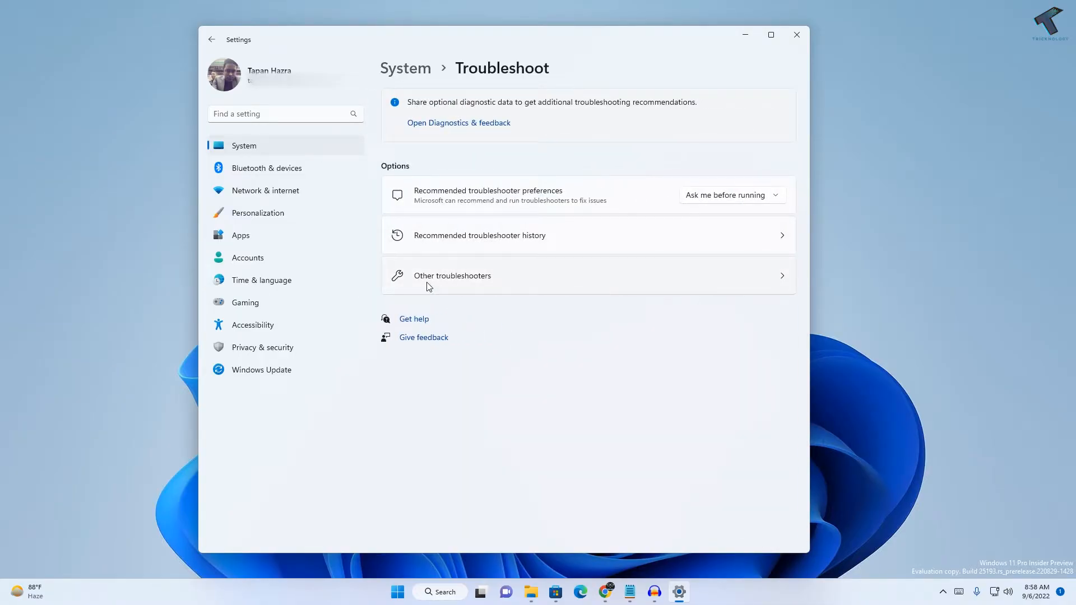
pyautogui.click(451, 275)
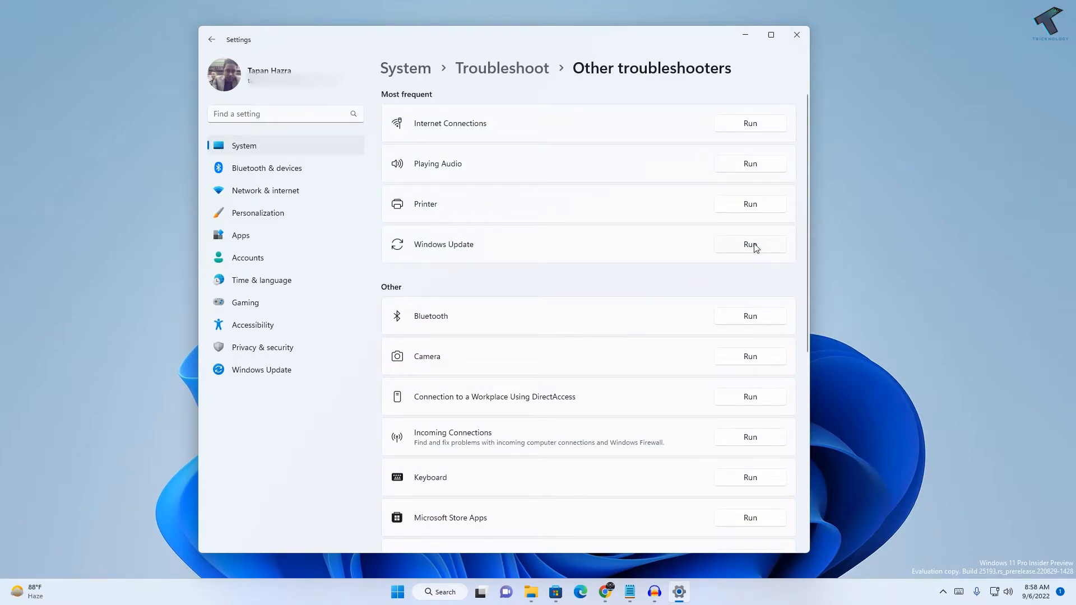
pyautogui.click(749, 244)
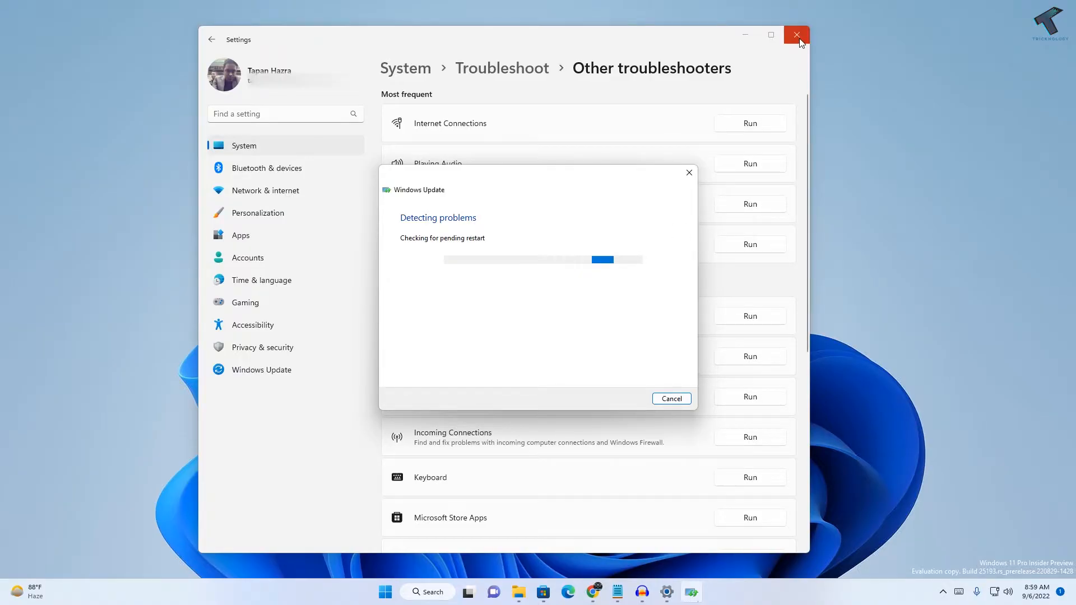
# Step: Search for 'cmd' and run Command Prompt as administrator
pyautogui.click(408, 592)
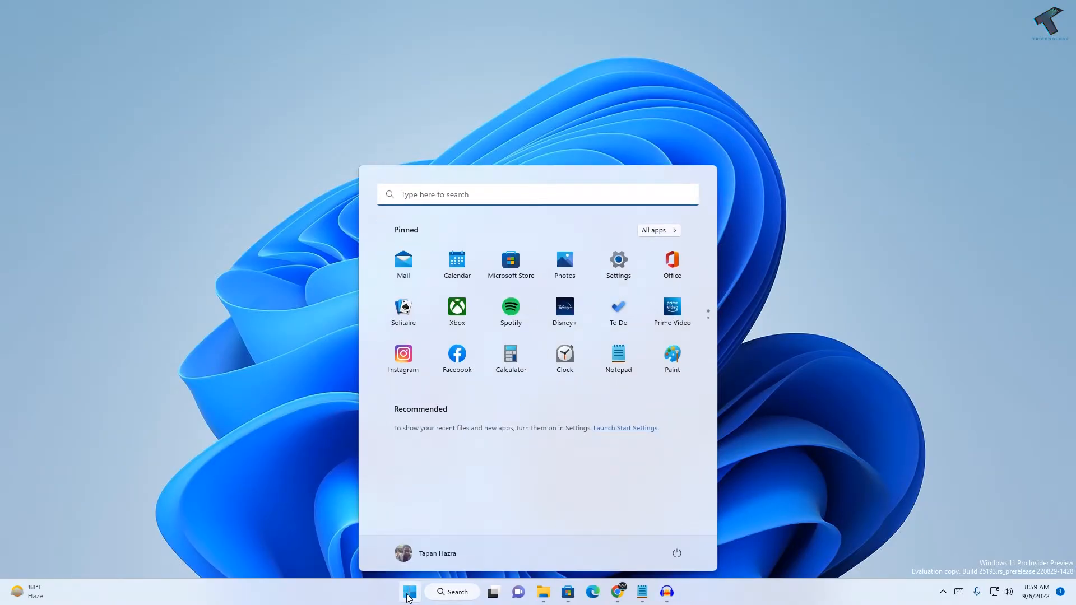
pyautogui.write('c')
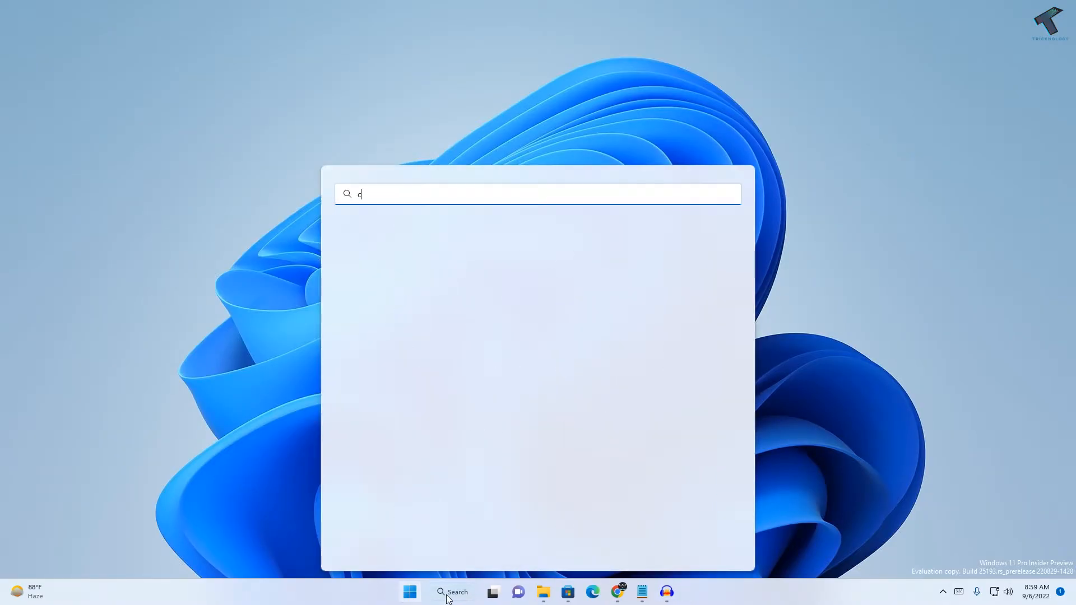
pyautogui.write('md')
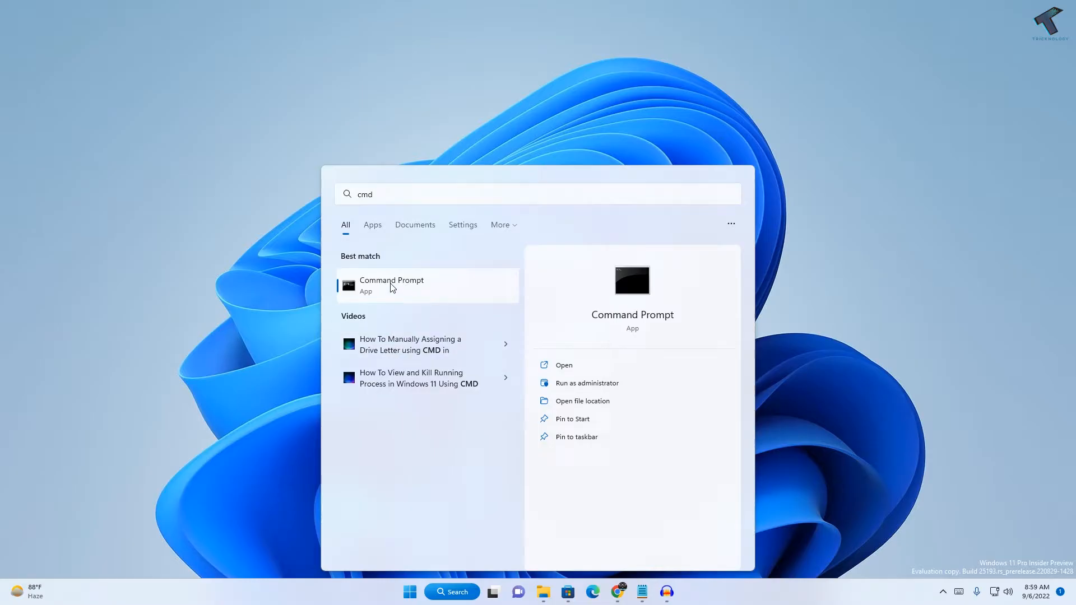
pyautogui.rightClick(391, 285)
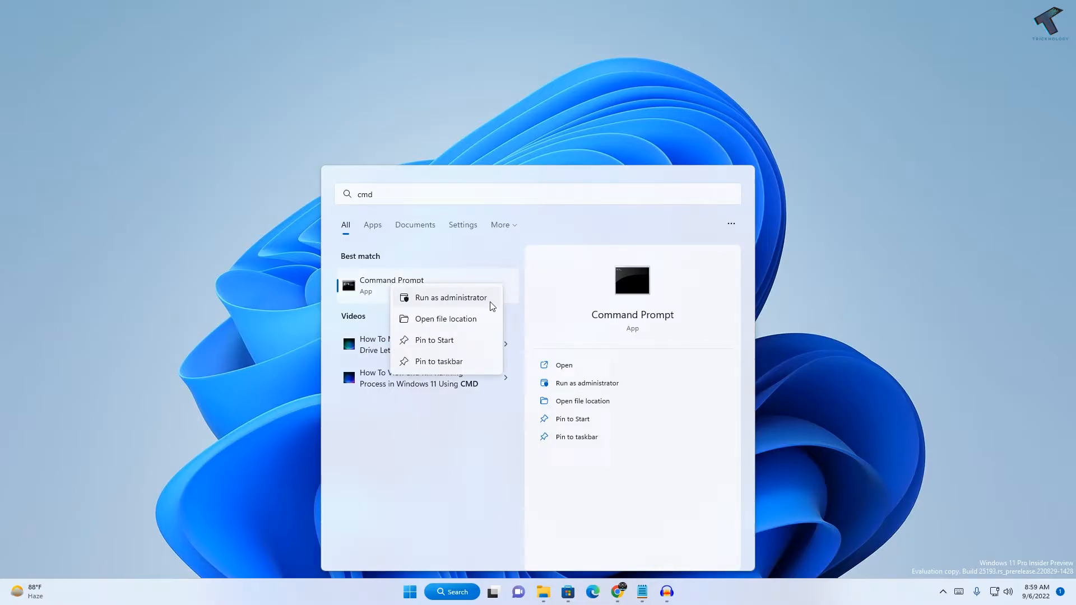
pyautogui.click(451, 297)
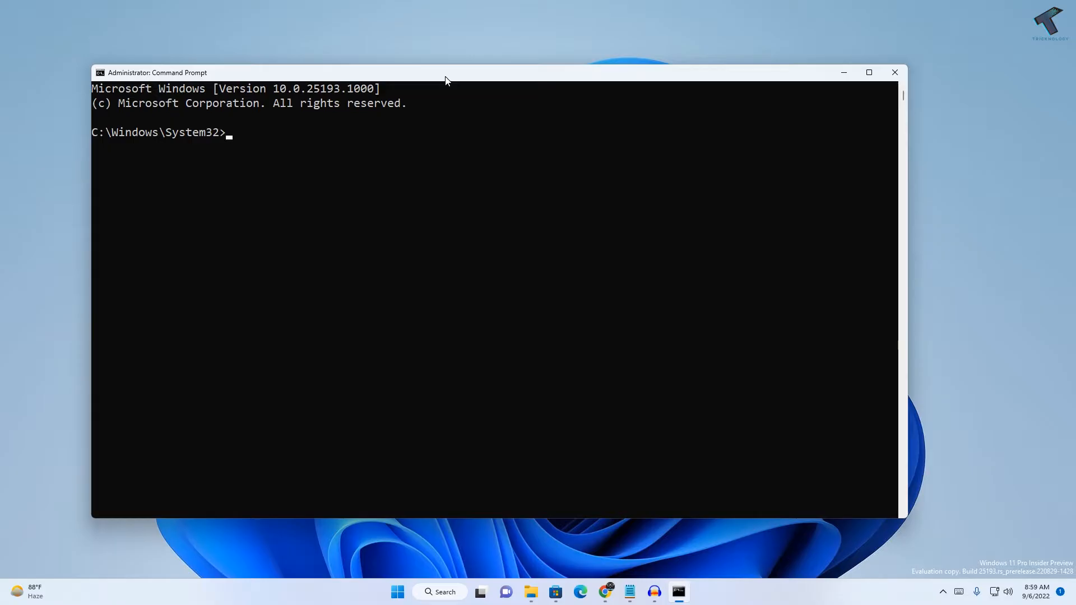
pyautogui.moveTo(463, 153)
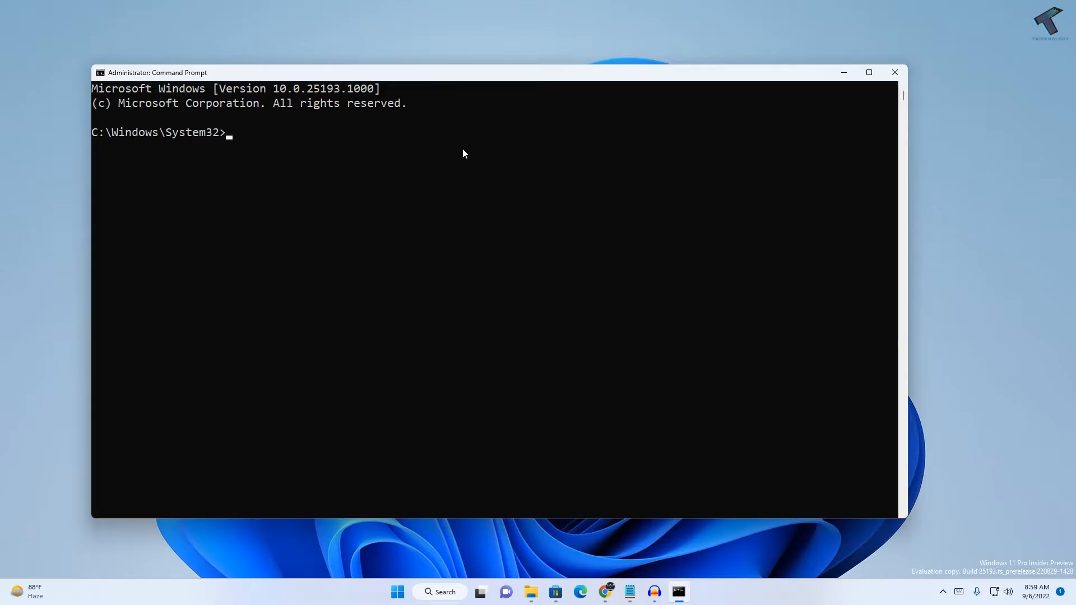
# Step: Stop the wuauserv and cryptSvc services with net stop
pyautogui.write('net stop')
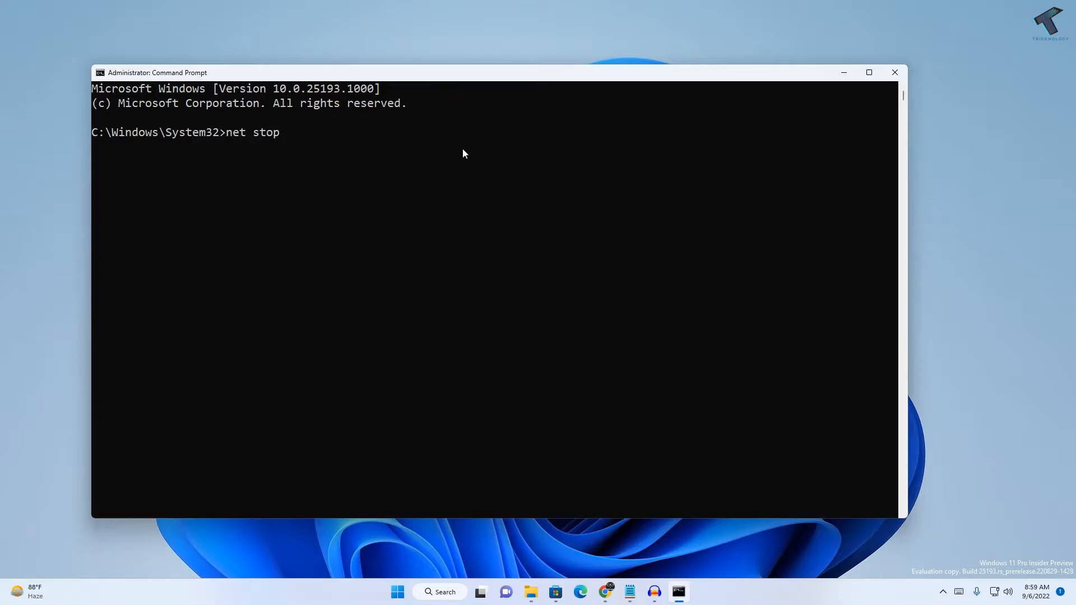
pyautogui.write('wua')
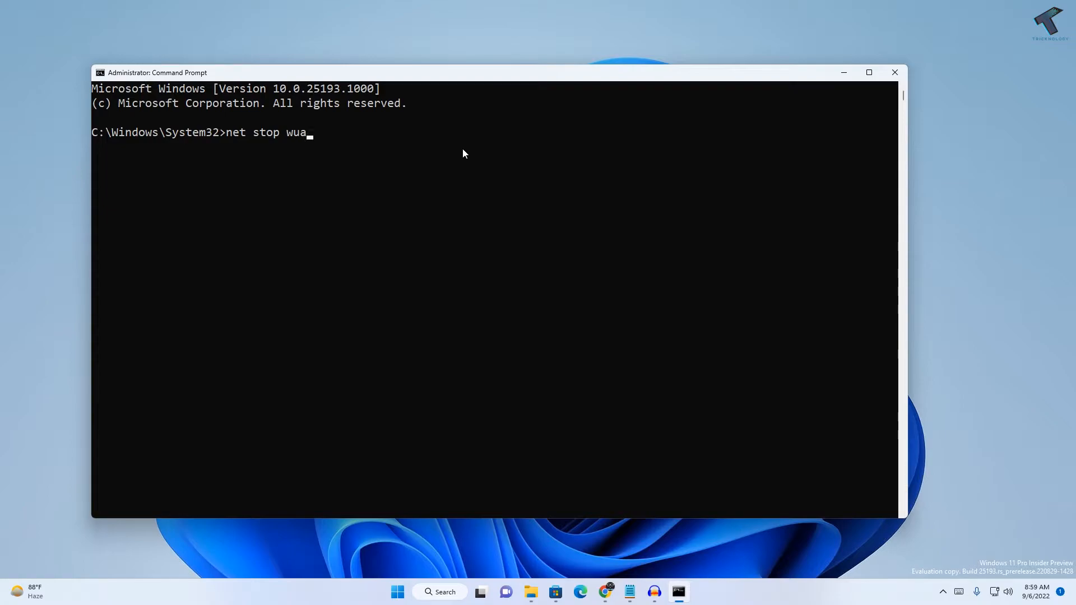
pyautogui.write('serv')
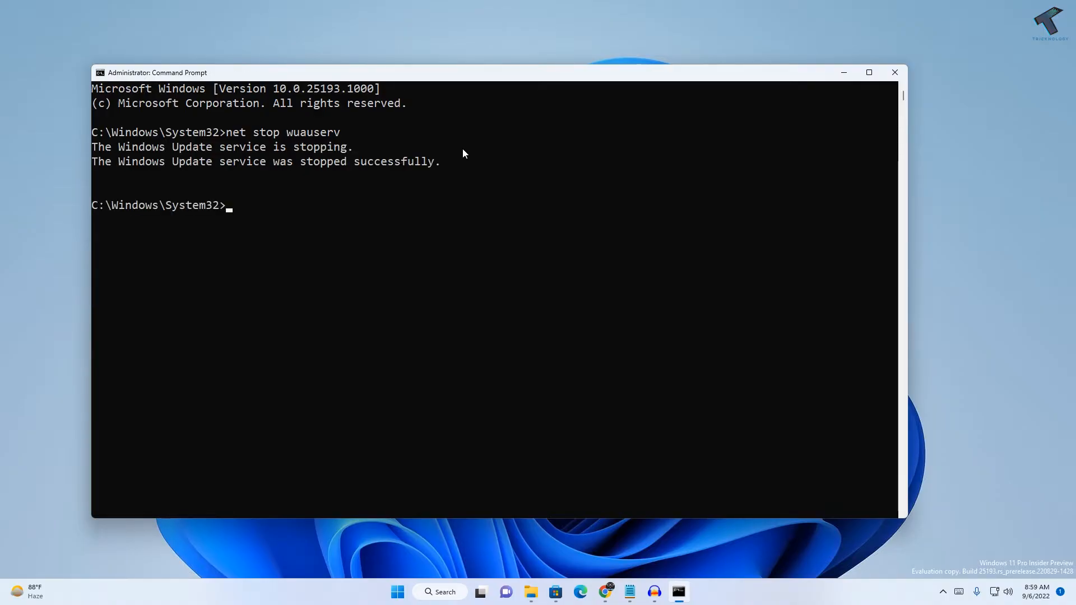
pyautogui.write('net stop')
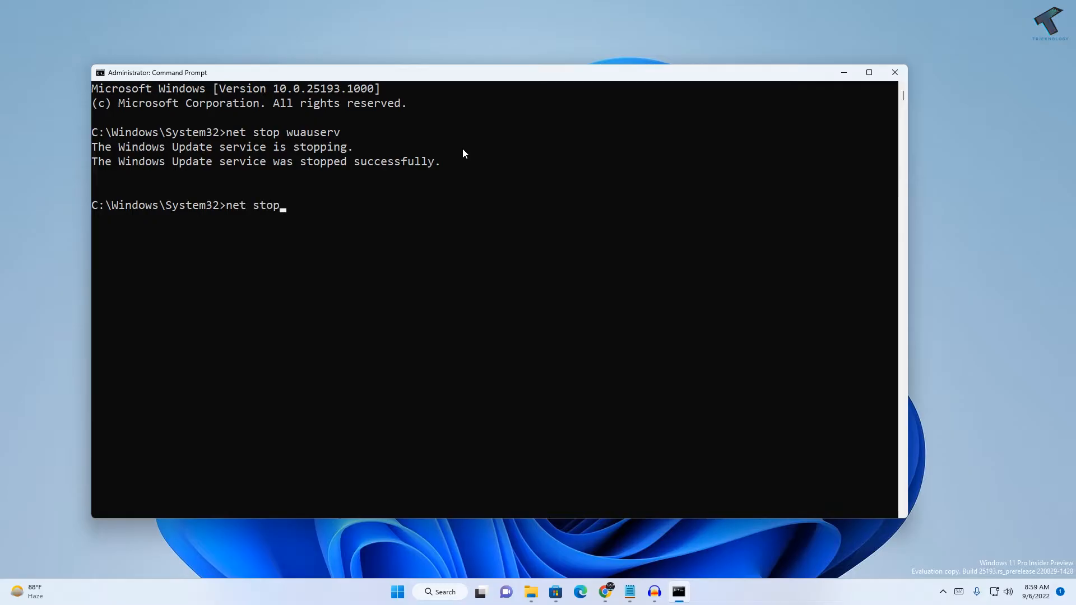
pyautogui.write('crypts')
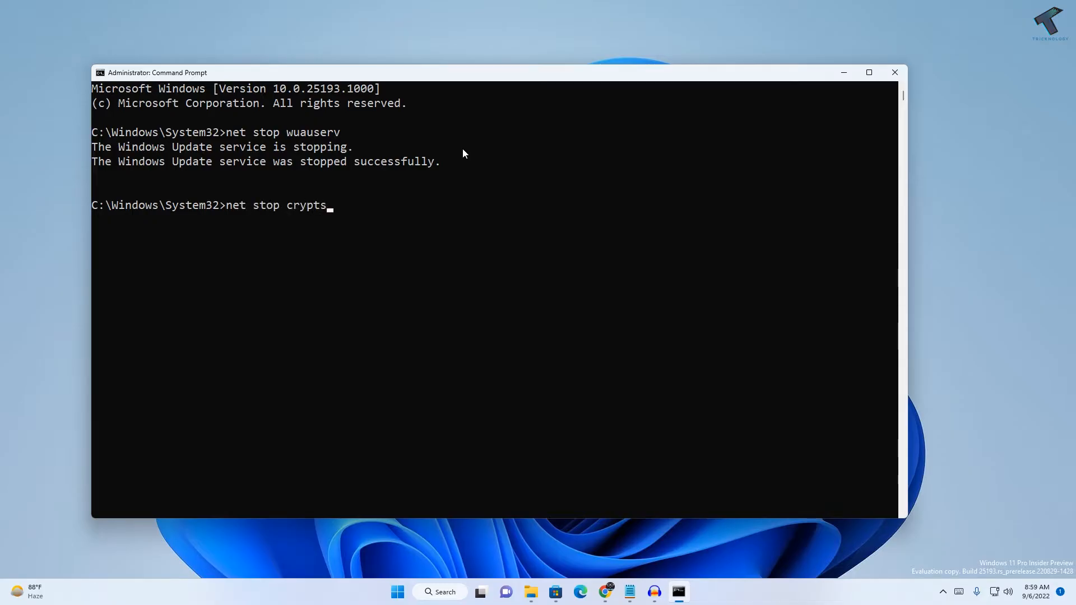
pyautogui.write('Svc')
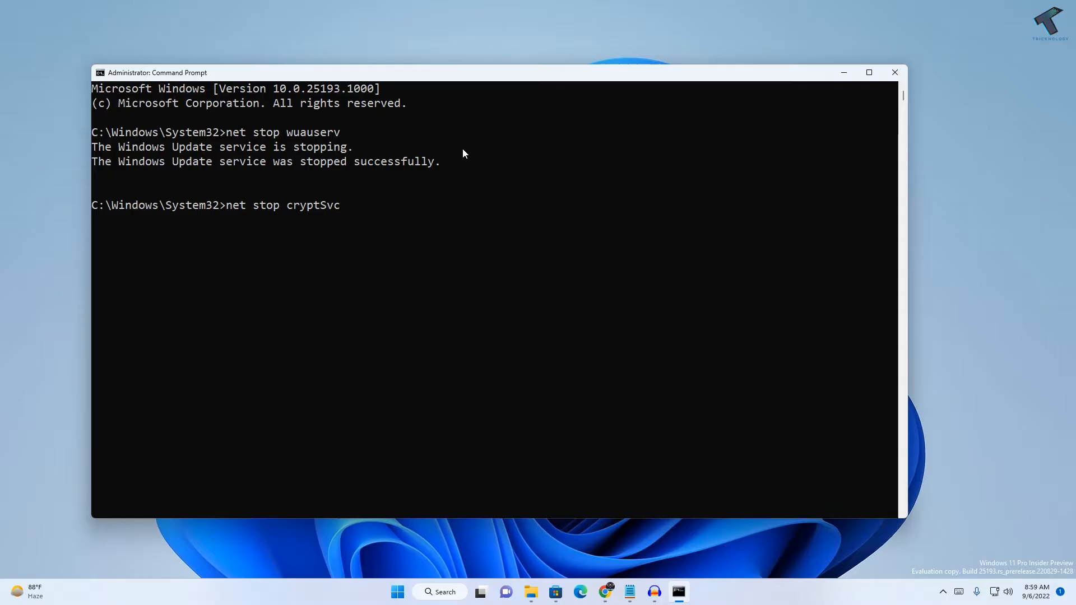
pyautogui.press('Enter')
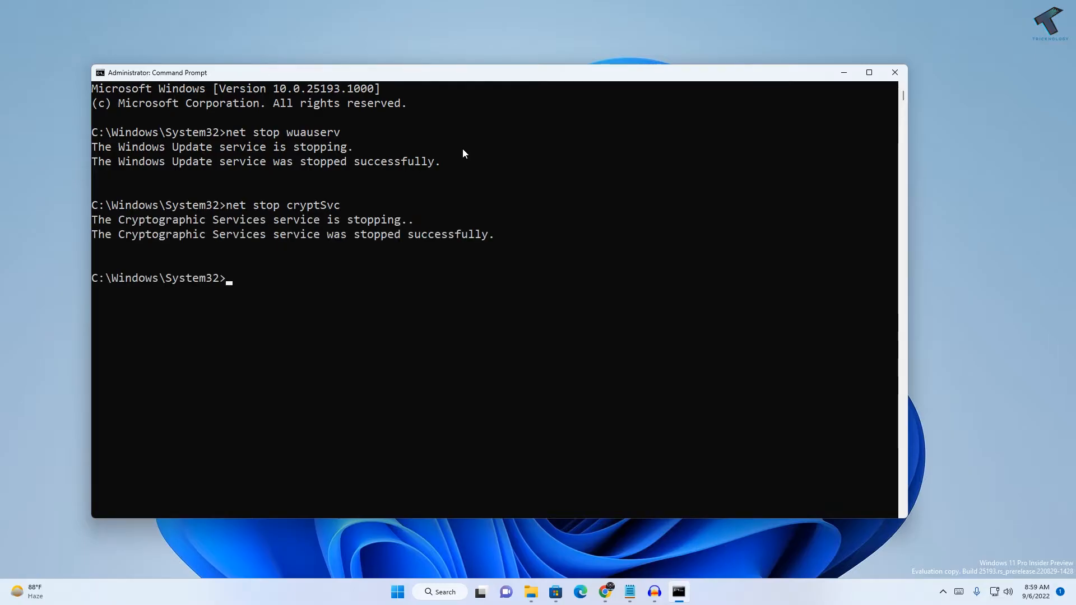
# Step: Run net stop bits, reported not started, and type net stop msiserver
pyautogui.write('net')
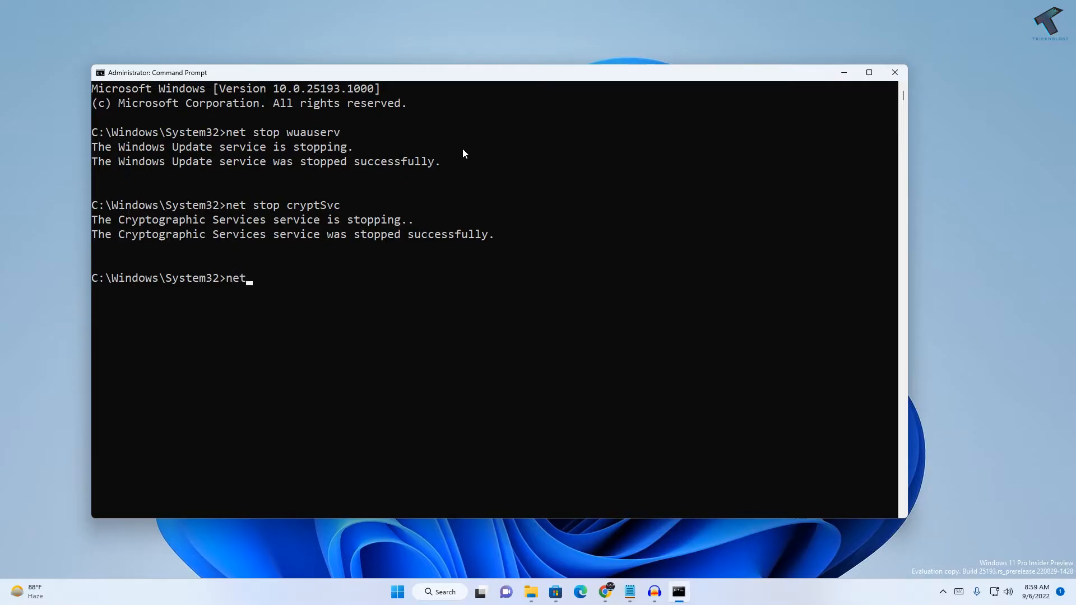
pyautogui.write('stop')
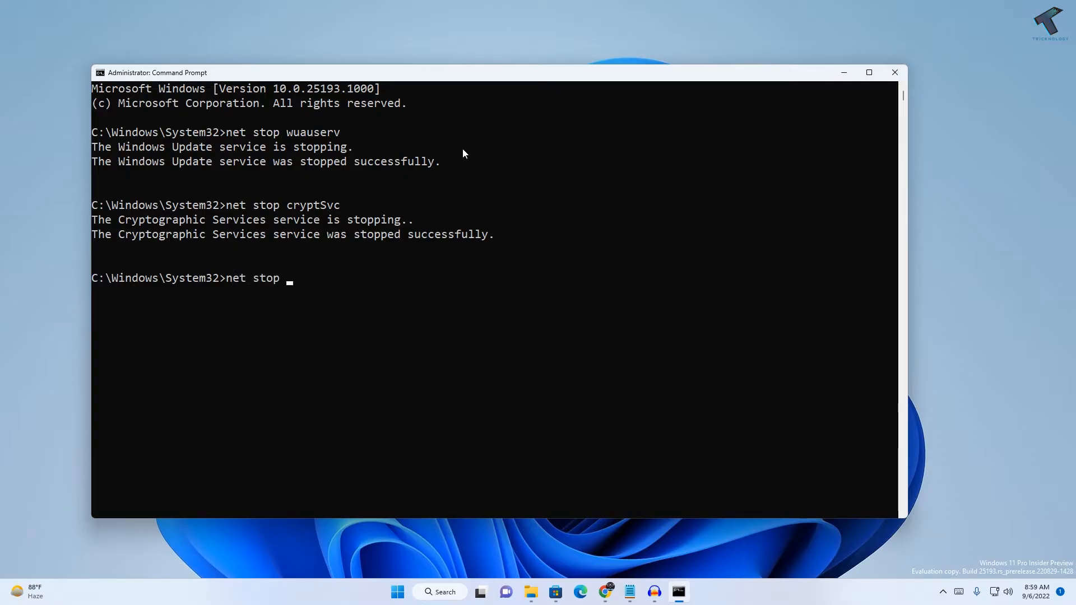
pyautogui.write('bits')
pyautogui.write('net stop')
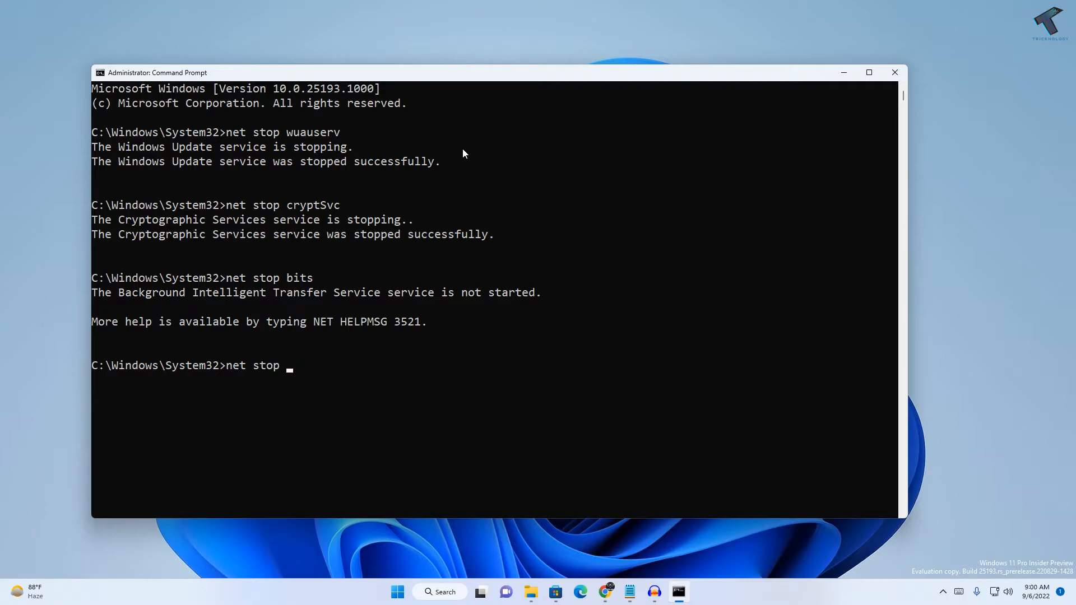
pyautogui.write('ms')
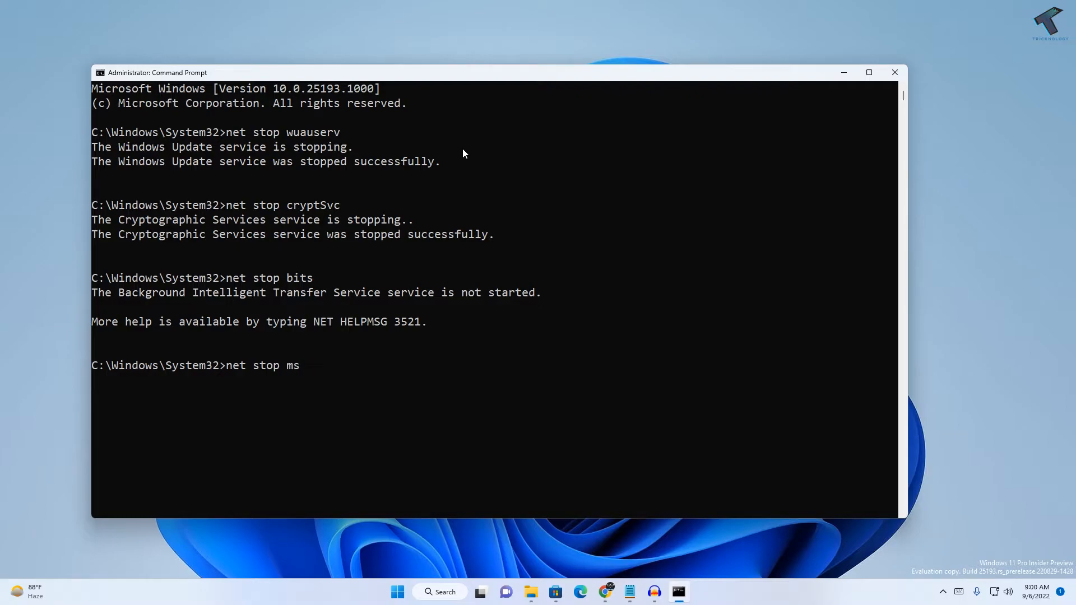
pyautogui.write('iser')
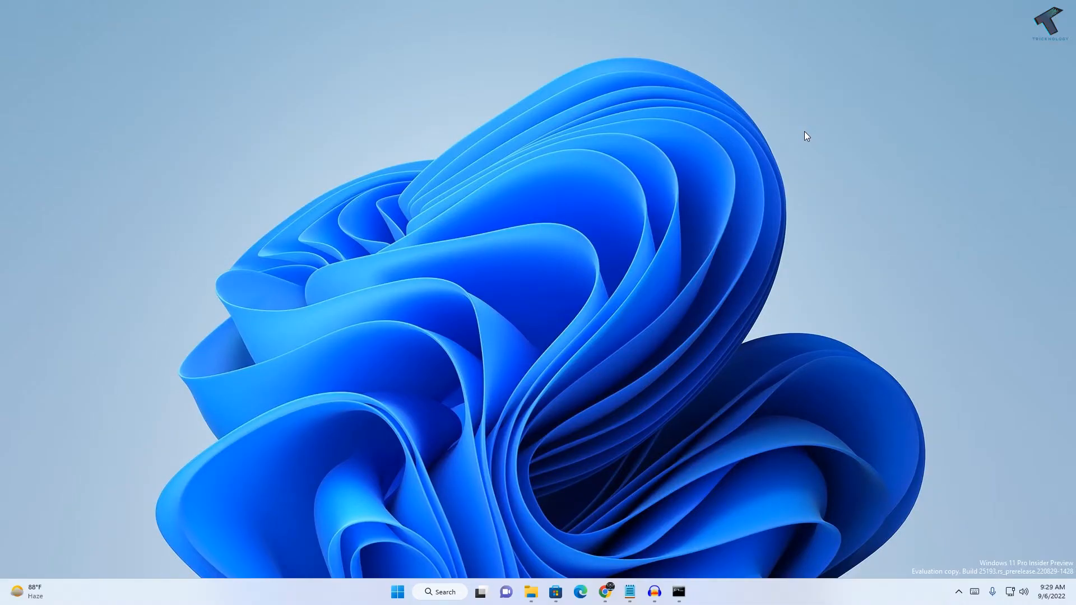
pyautogui.moveTo(644, 410)
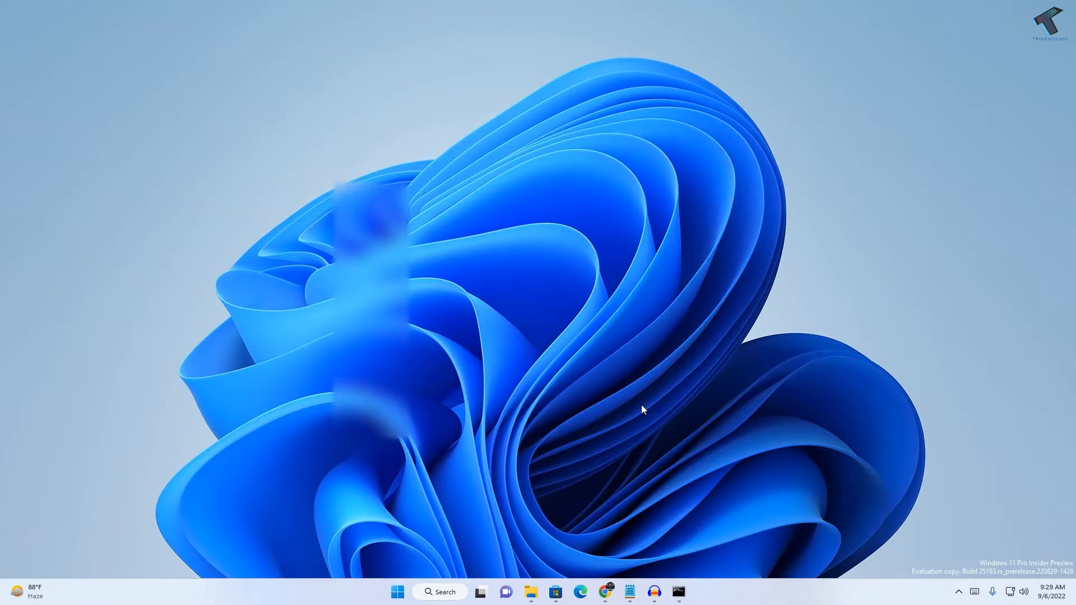
pyautogui.moveTo(531, 591)
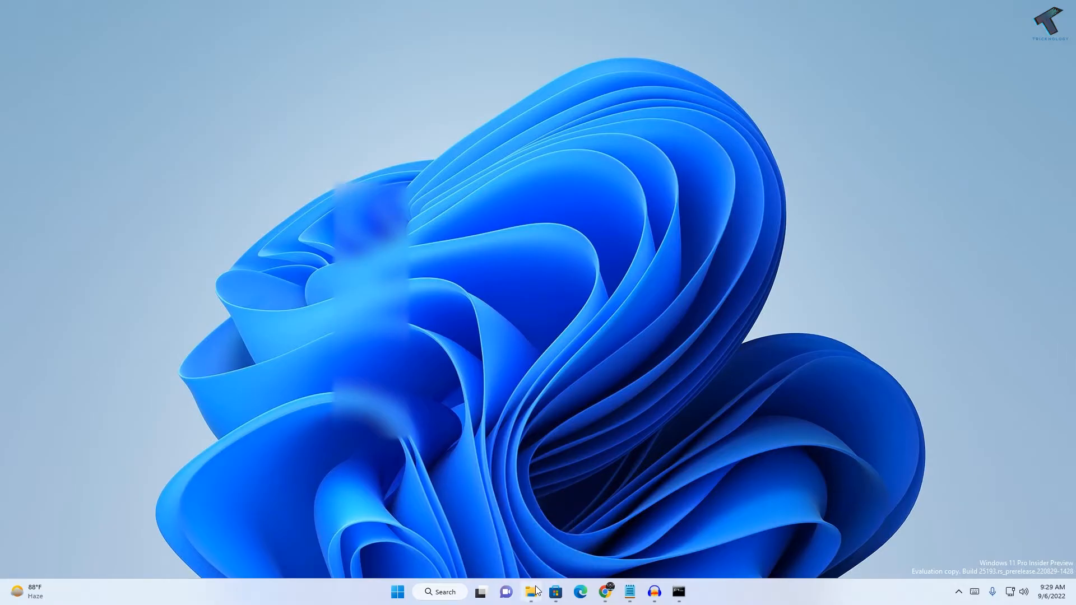
# Step: Browse to C:\Windows\SoftwareDistribution in File Explorer
pyautogui.click(529, 591)
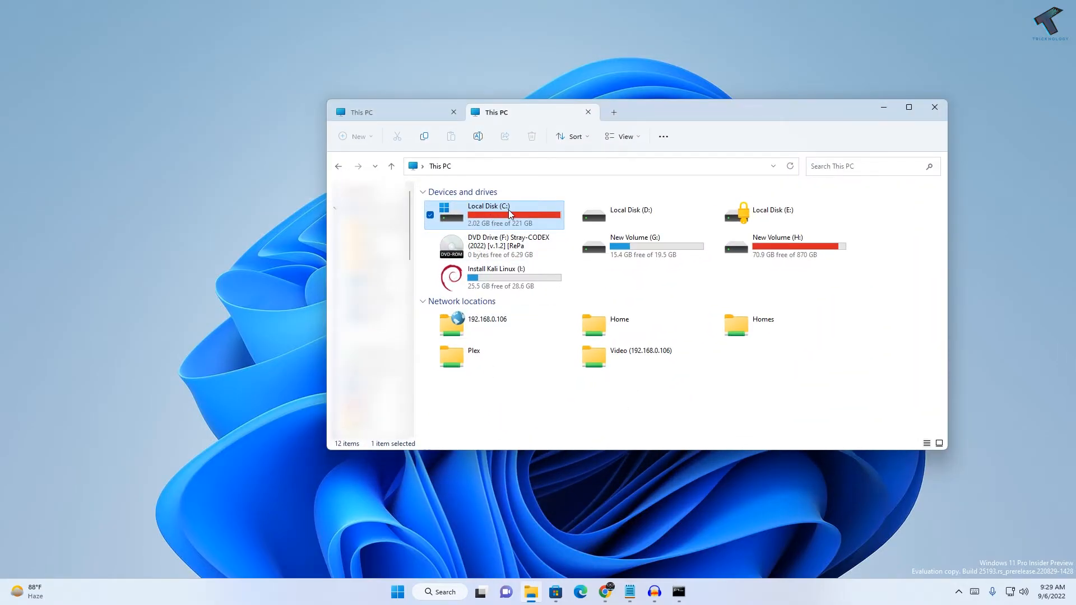
pyautogui.doubleClick(489, 214)
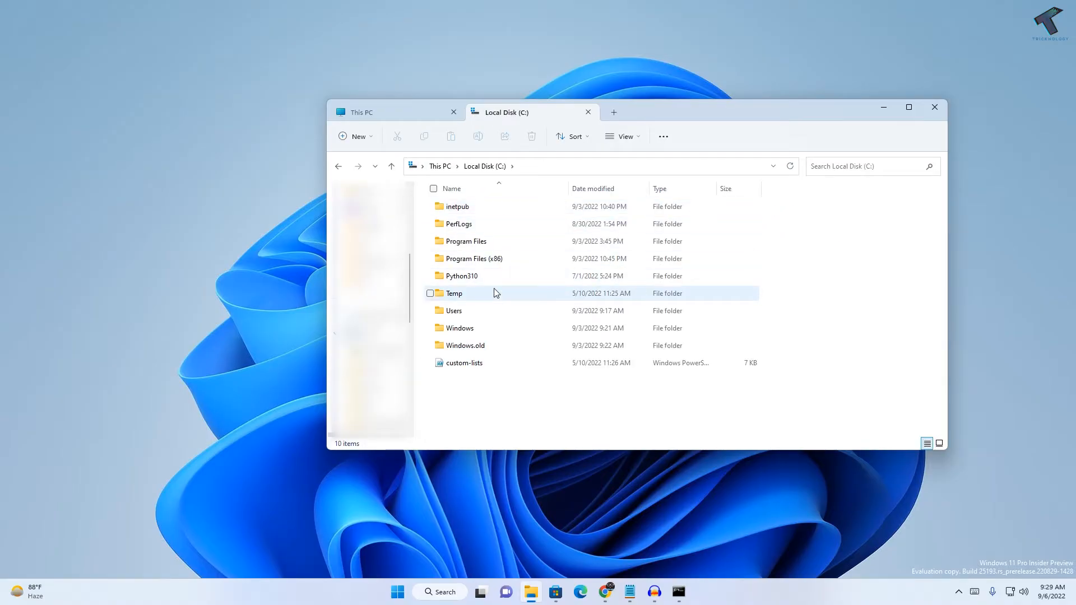
pyautogui.doubleClick(459, 328)
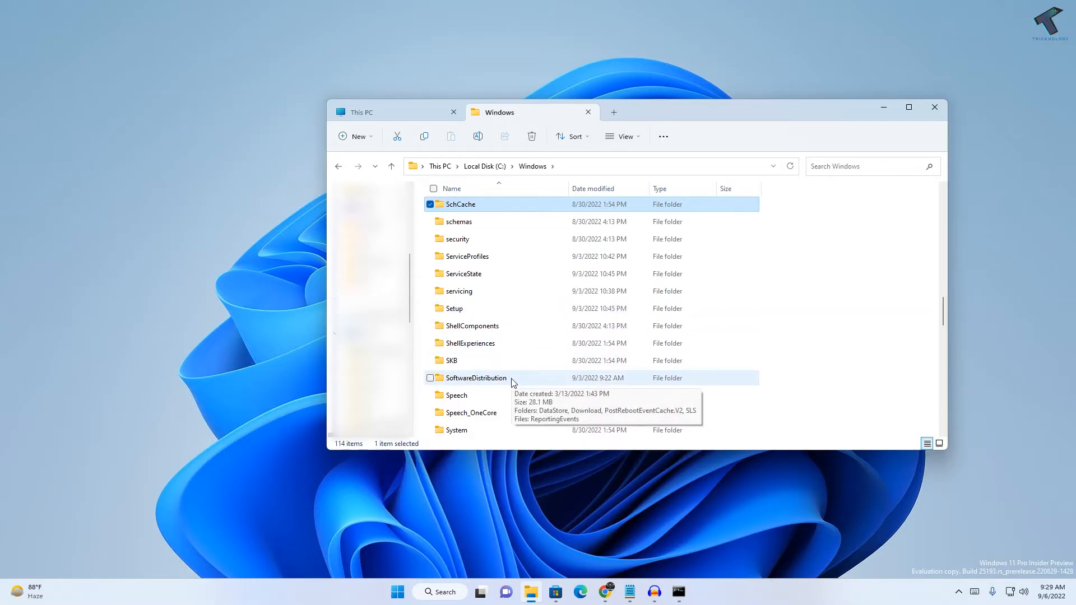
pyautogui.doubleClick(475, 377)
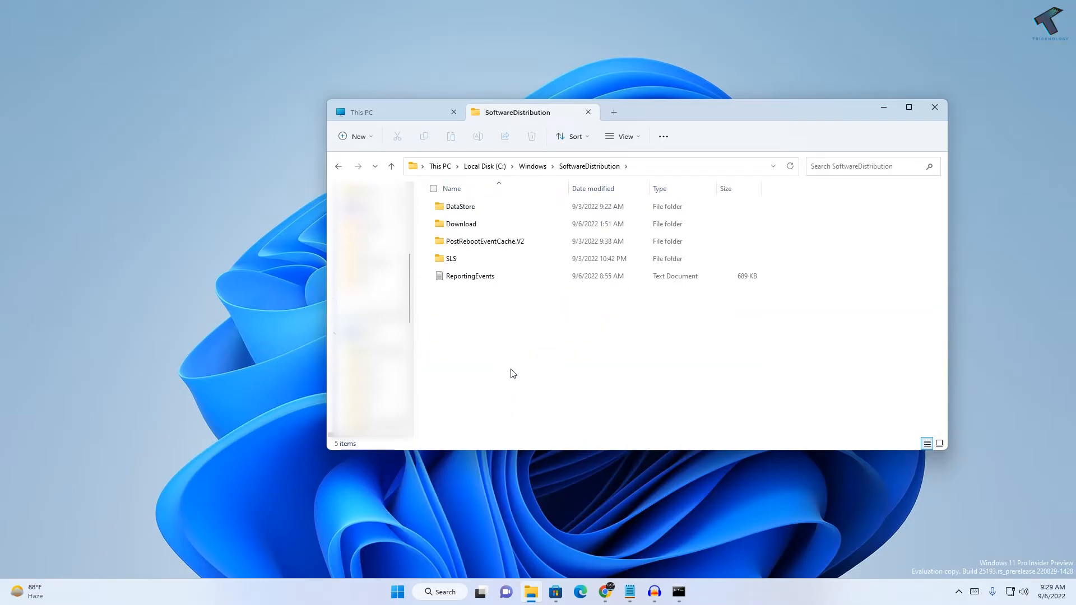
# Step: Delete all SoftwareDistribution contents, granting admin permission and skipping in-use files
pyautogui.press('ctrl+a')
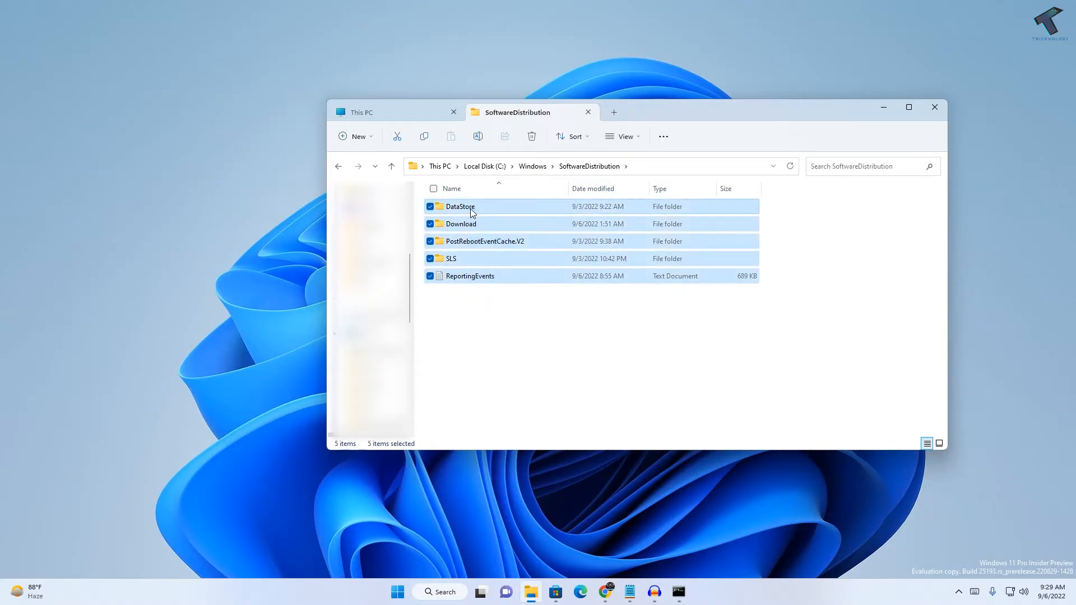
pyautogui.click(531, 135)
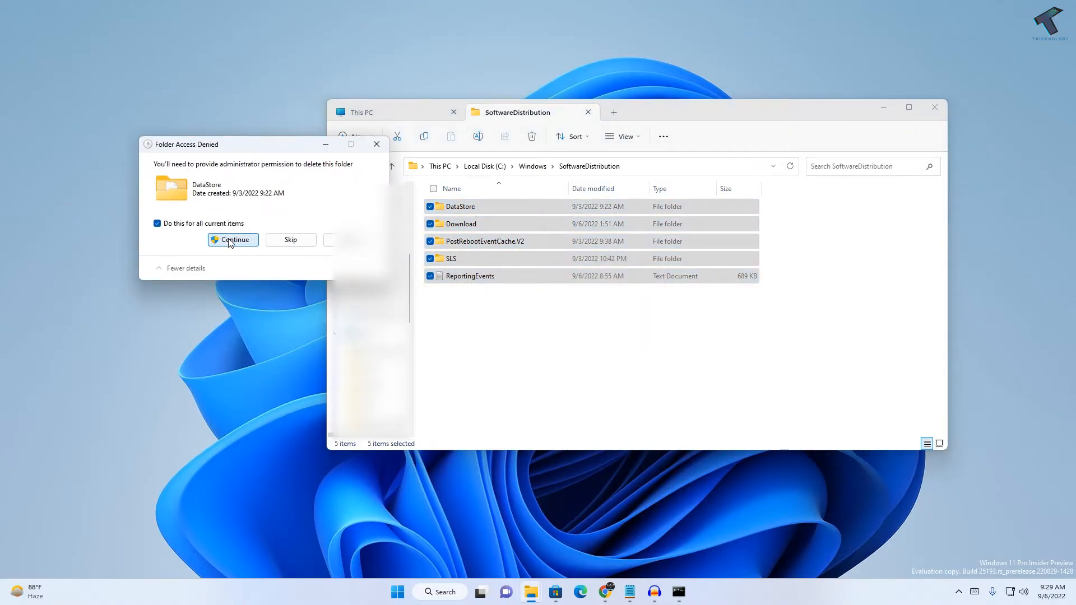
pyautogui.click(232, 239)
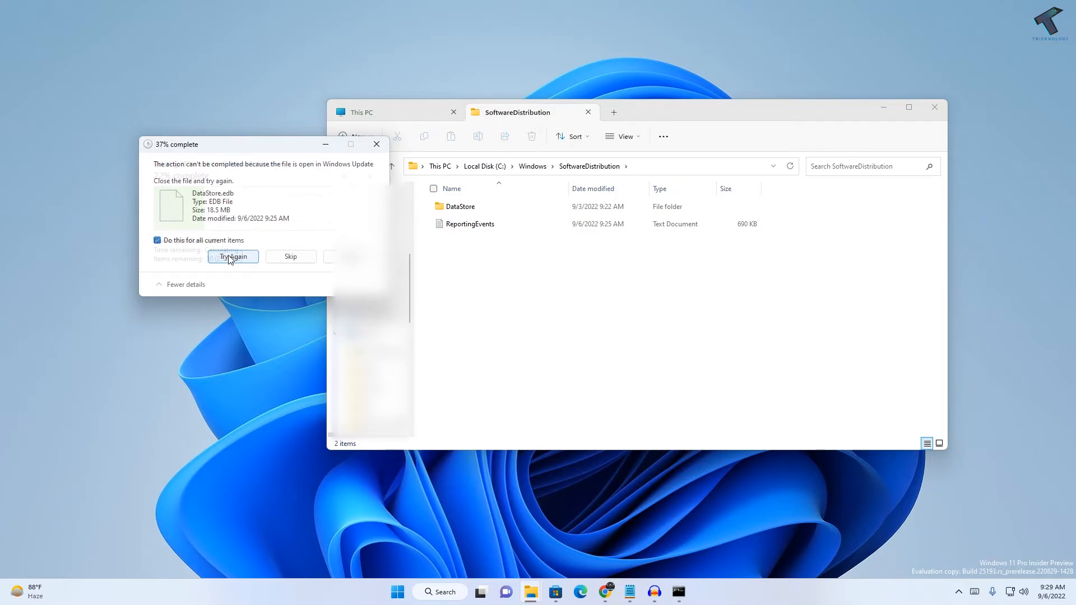
pyautogui.click(232, 256)
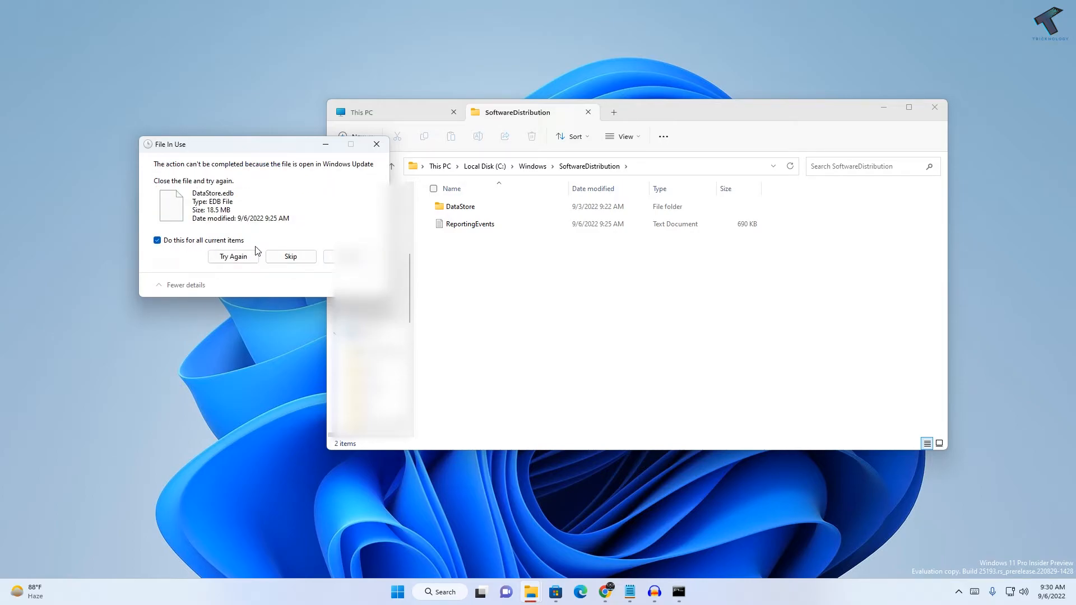
pyautogui.click(290, 256)
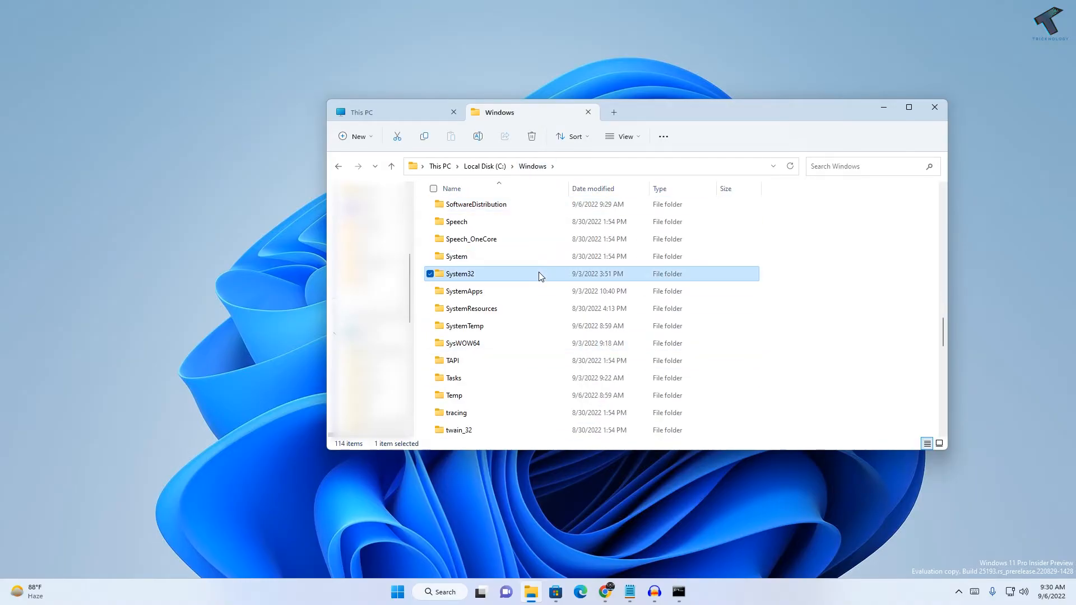
# Step: Delete the contents of System32's CatRoot and catroot2 folders, confirming and granting permission
pyautogui.doubleClick(460, 272)
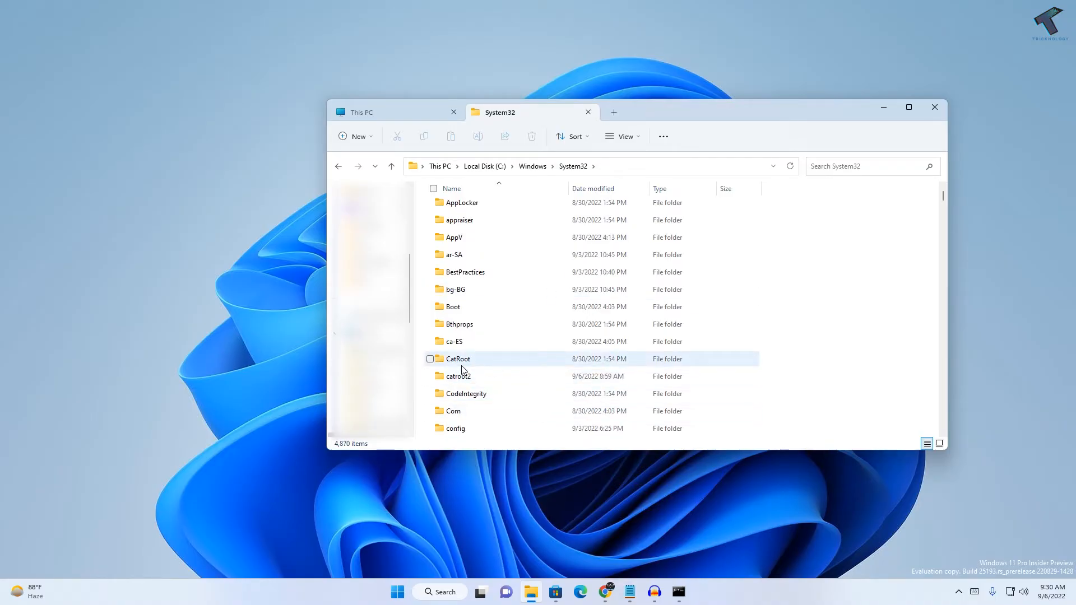
pyautogui.moveTo(458, 358)
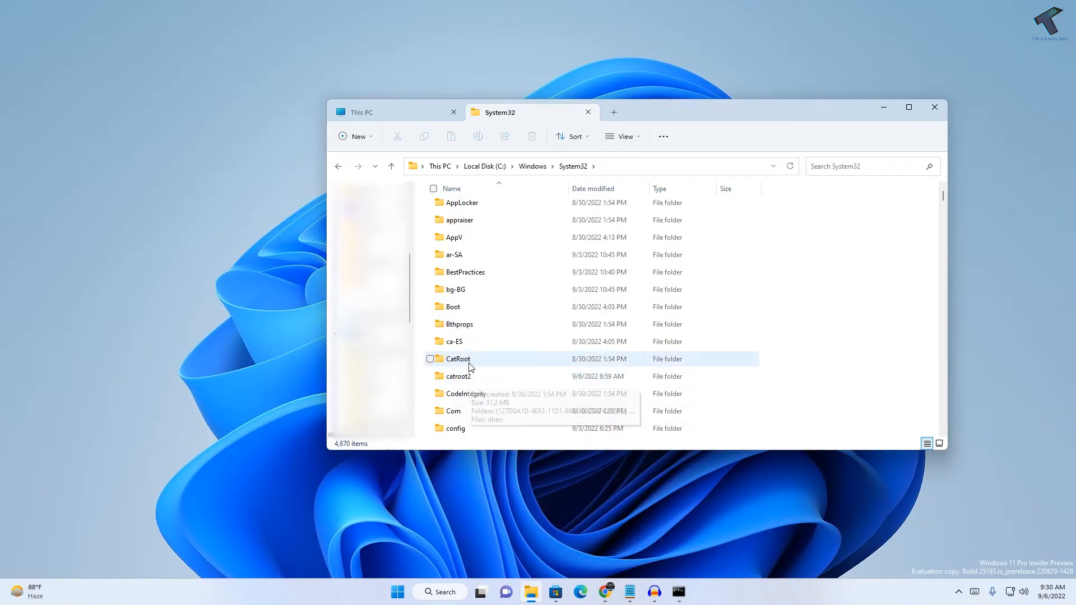
pyautogui.doubleClick(457, 358)
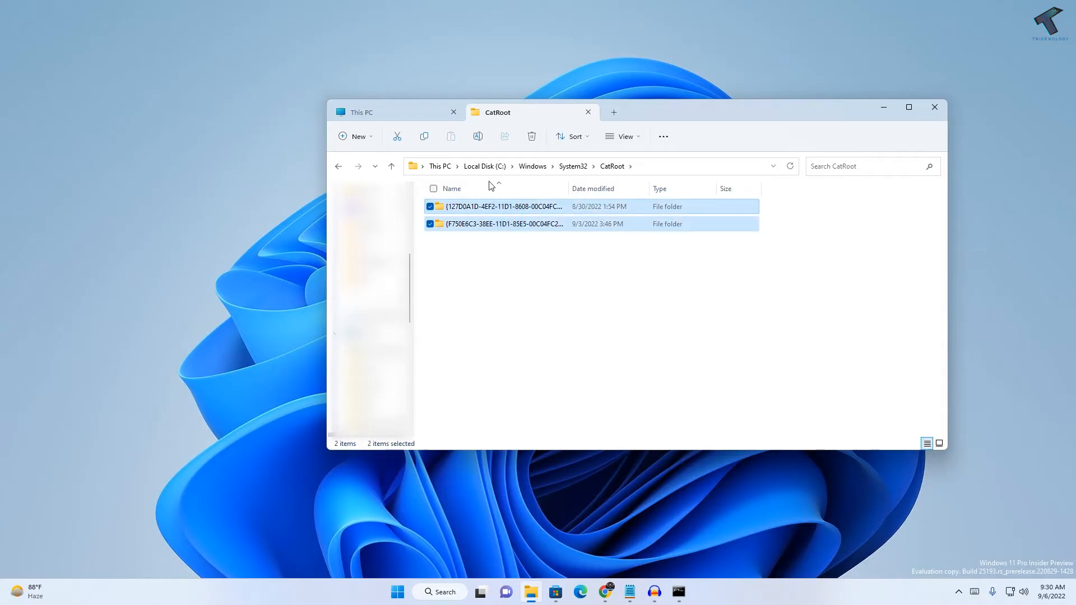
pyautogui.click(531, 136)
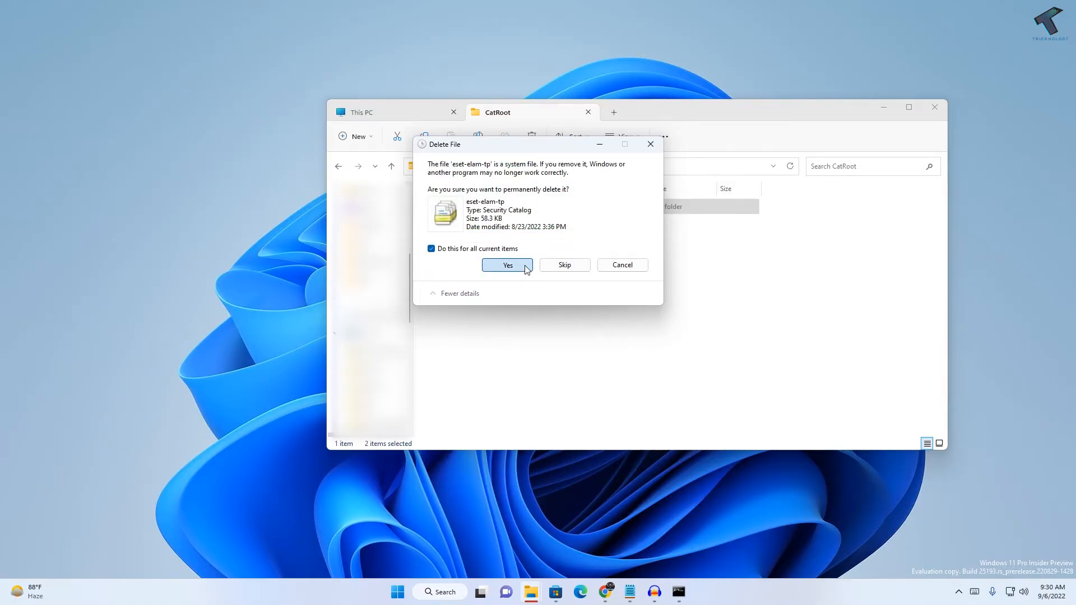
pyautogui.click(507, 265)
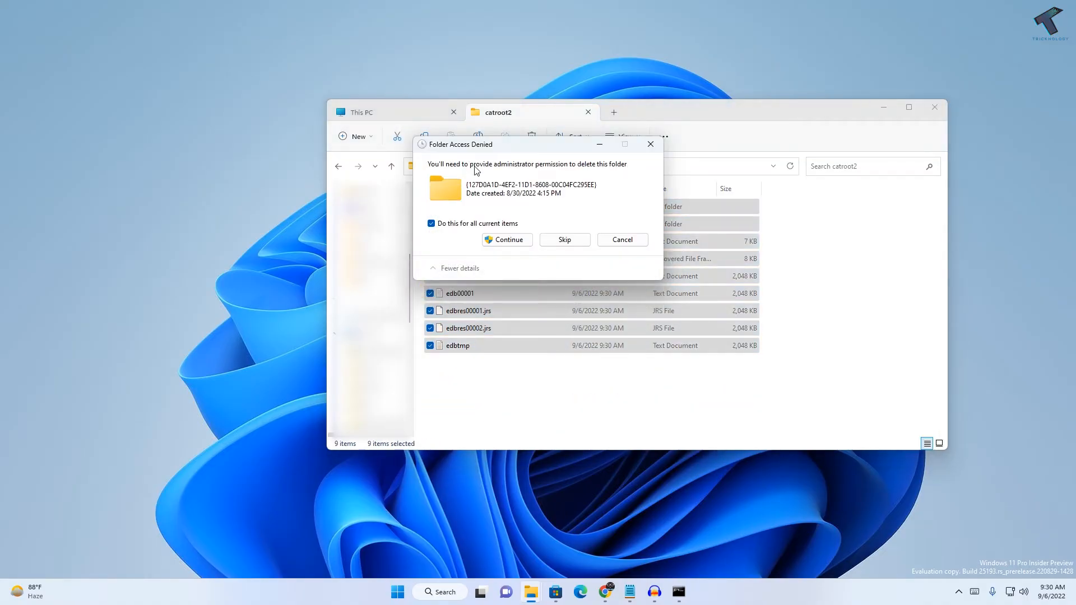
pyautogui.click(506, 239)
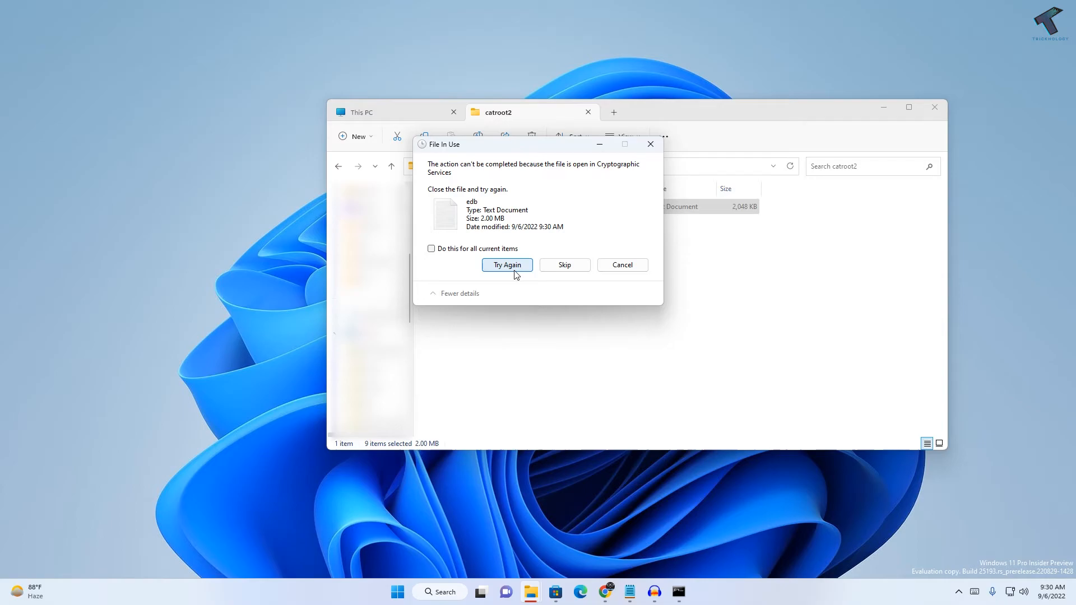
pyautogui.click(507, 265)
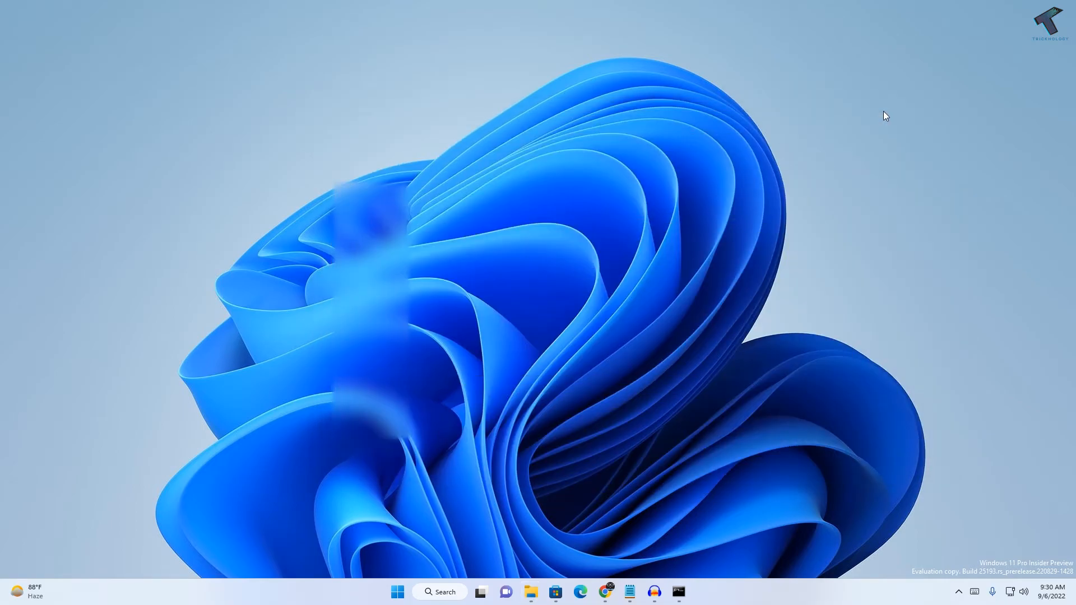
# Step: Return to the admin Command Prompt and run net start wuauserv
pyautogui.click(678, 591)
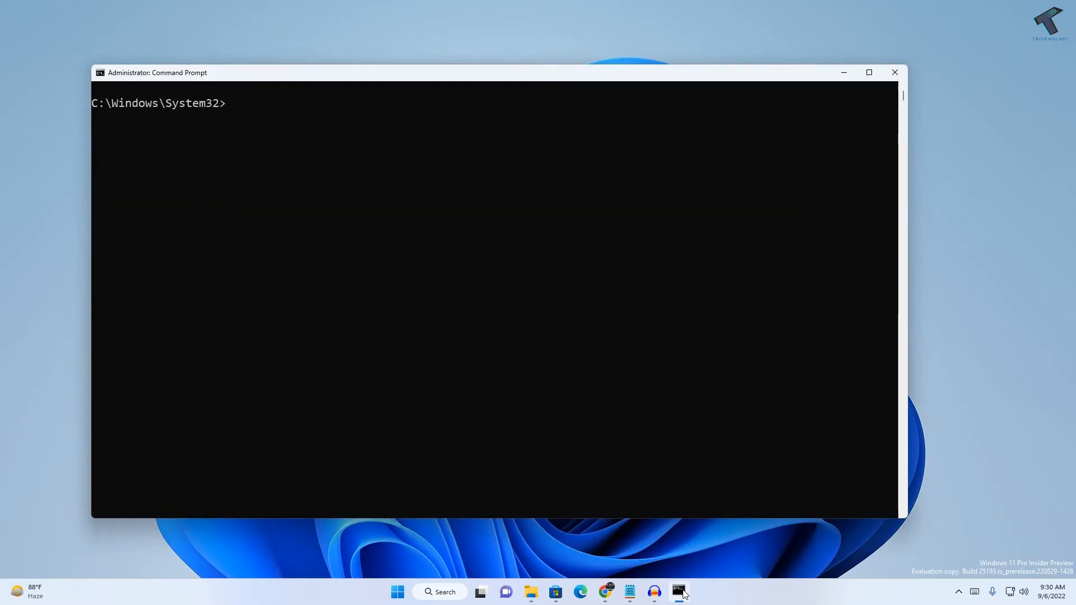
pyautogui.moveTo(586, 338)
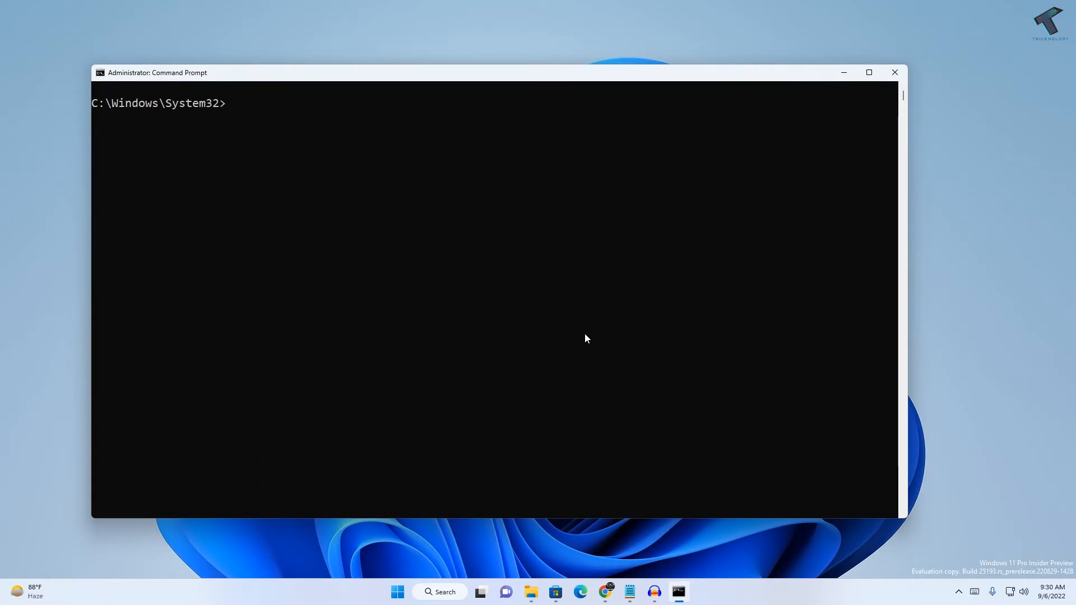
pyautogui.write('net start')
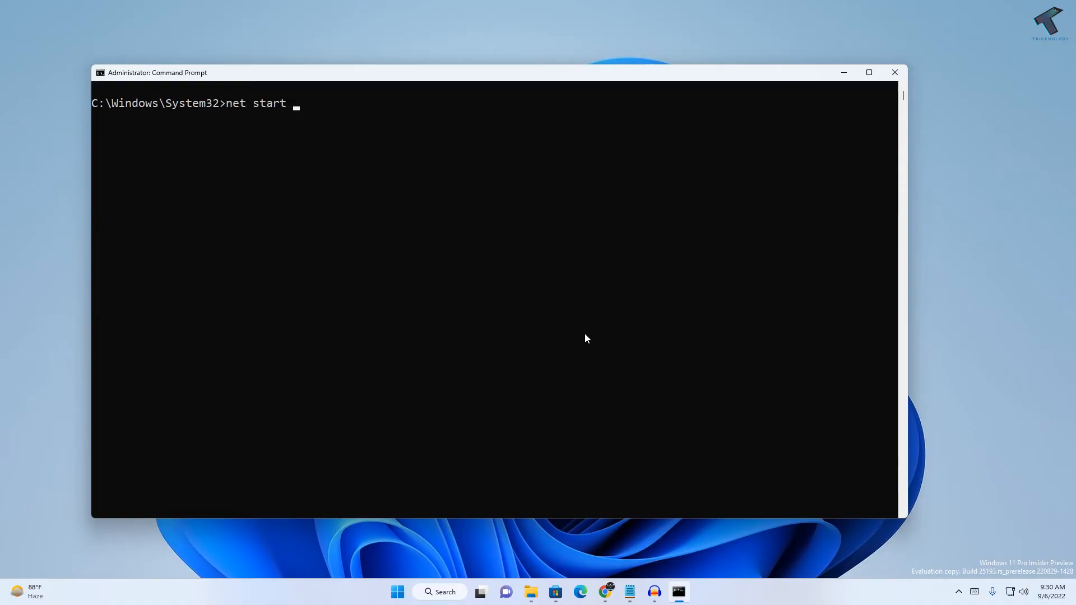
pyautogui.write('w')
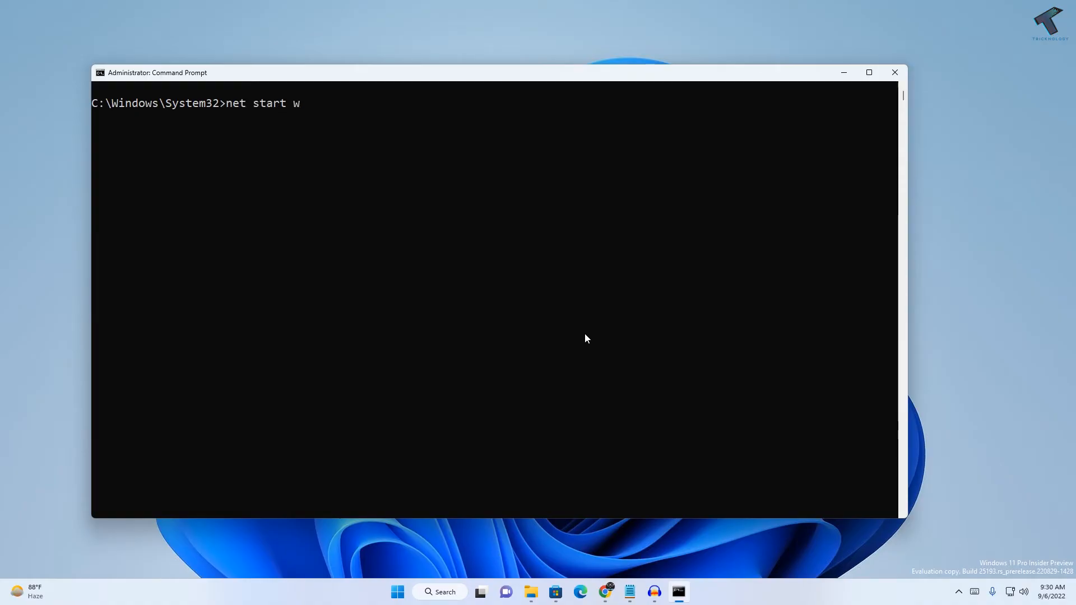
pyautogui.write('ua')
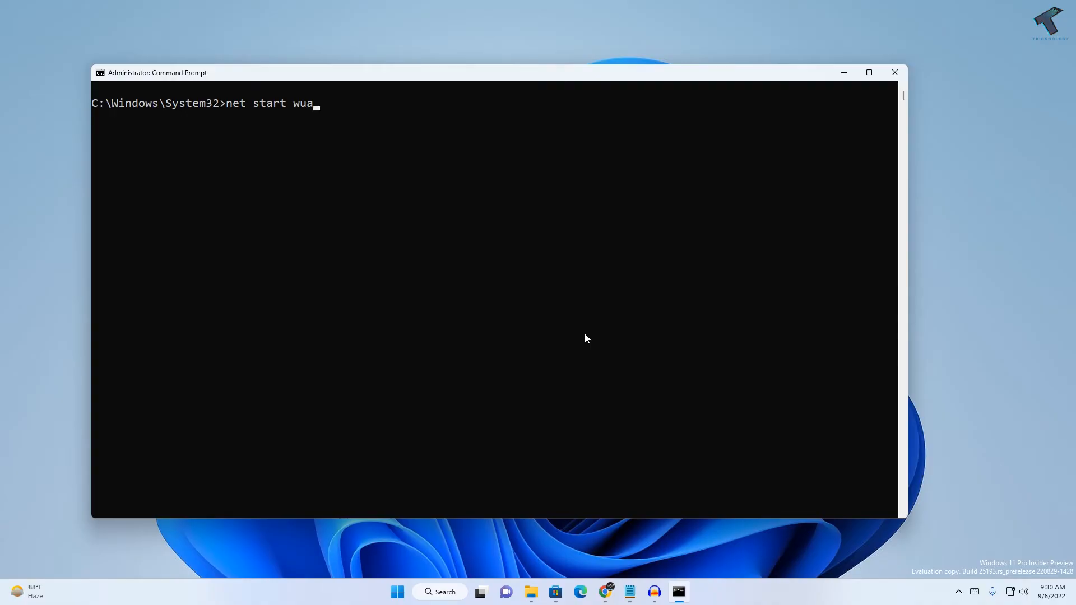
pyautogui.write('serv')
pyautogui.write('net')
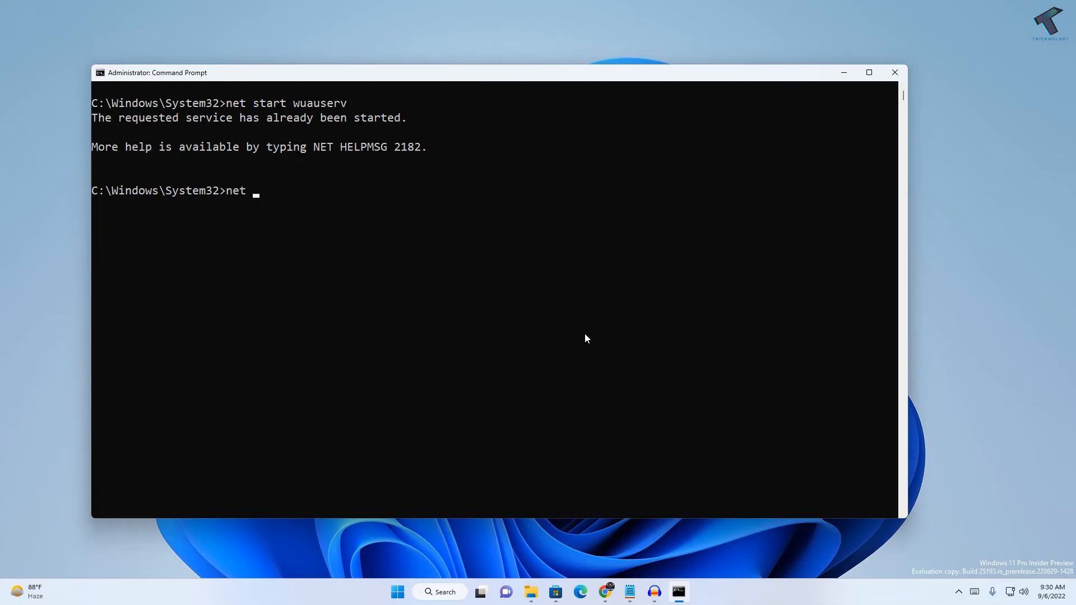
# Step: Run net start cryptSvc, already running, and retype it
pyautogui.write('start')
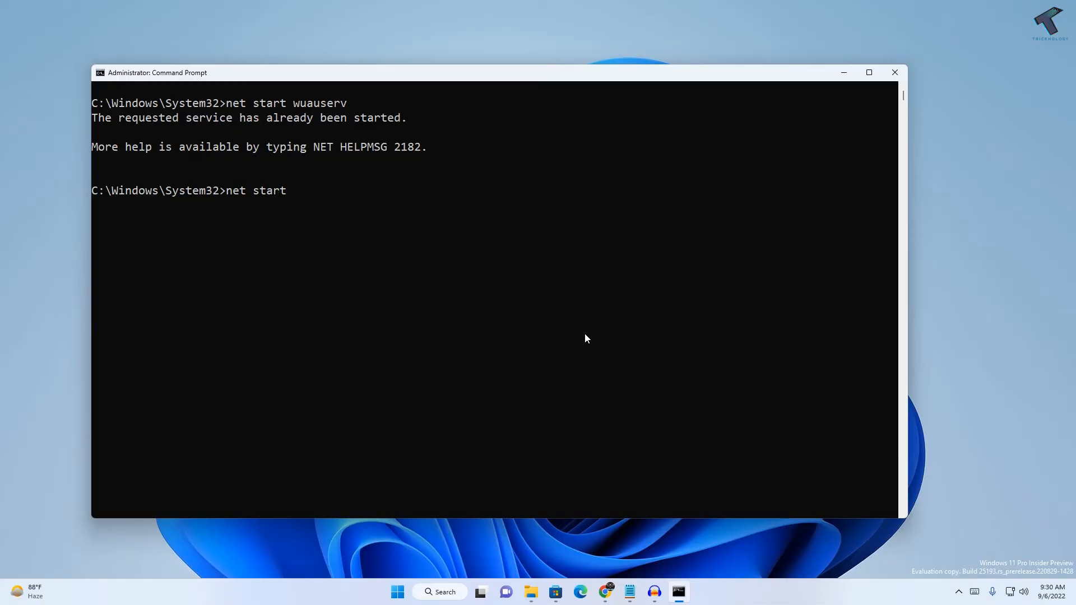
pyautogui.write('crypt')
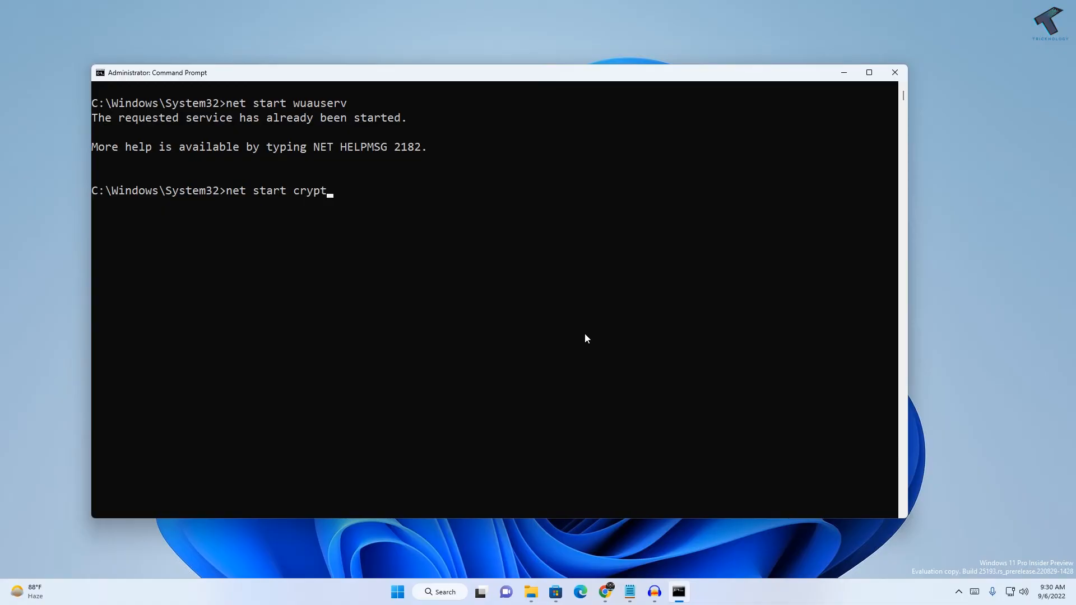
pyautogui.write('Svc')
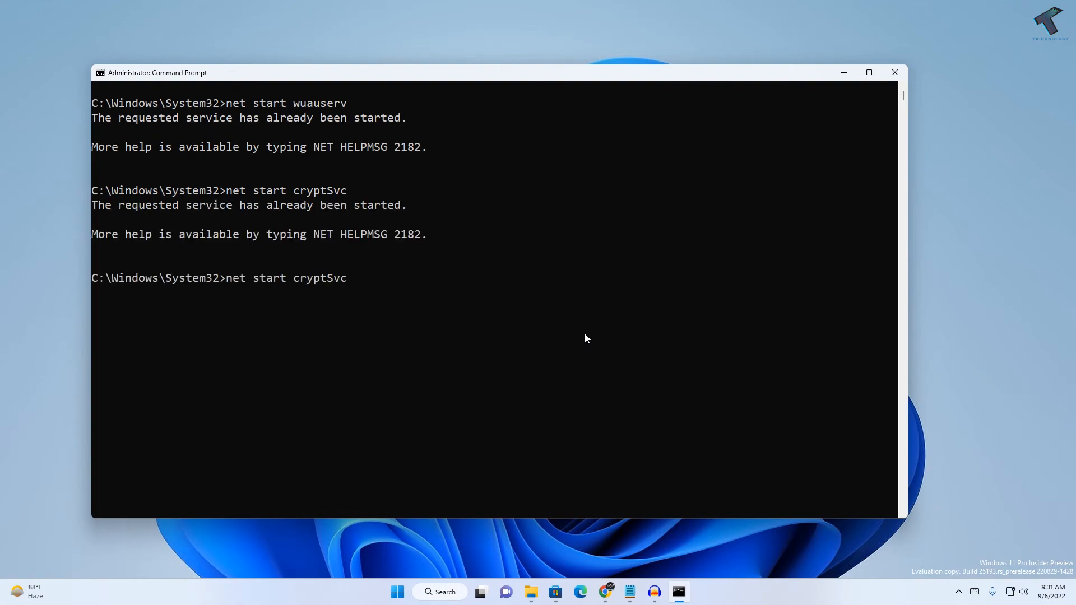
# Step: Run net start bits and net start msiserver, both starting successfully
pyautogui.press('Backspace')
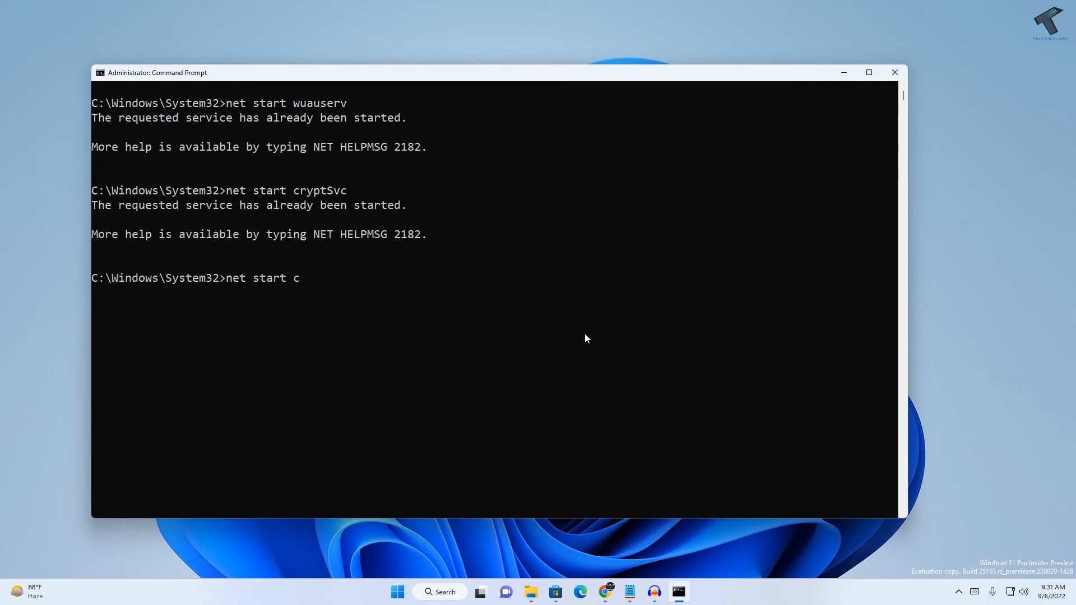
pyautogui.write('bits')
pyautogui.write('net start')
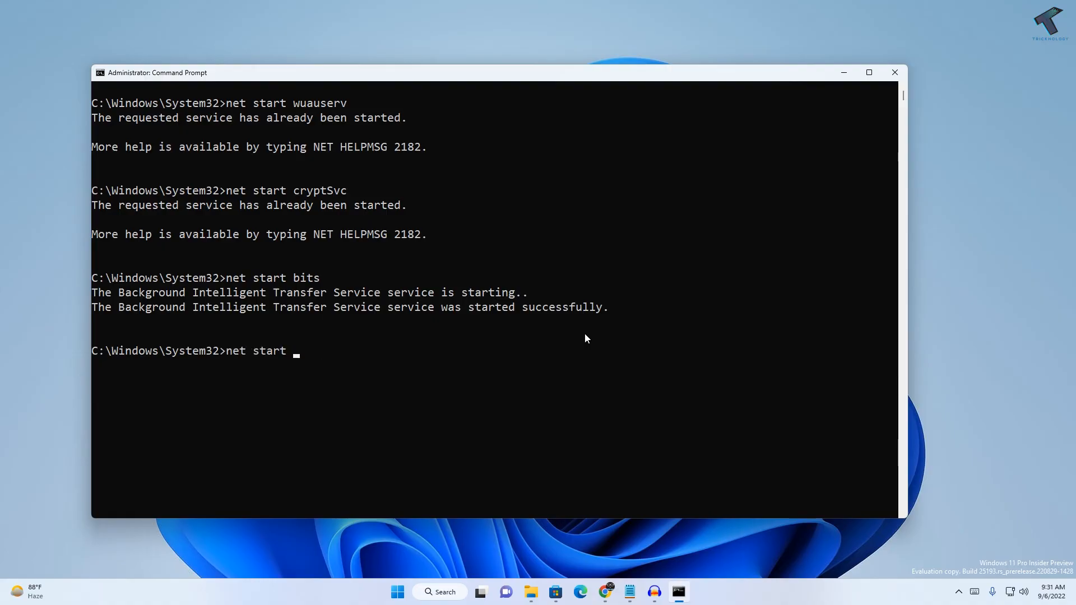
pyautogui.write('ms')
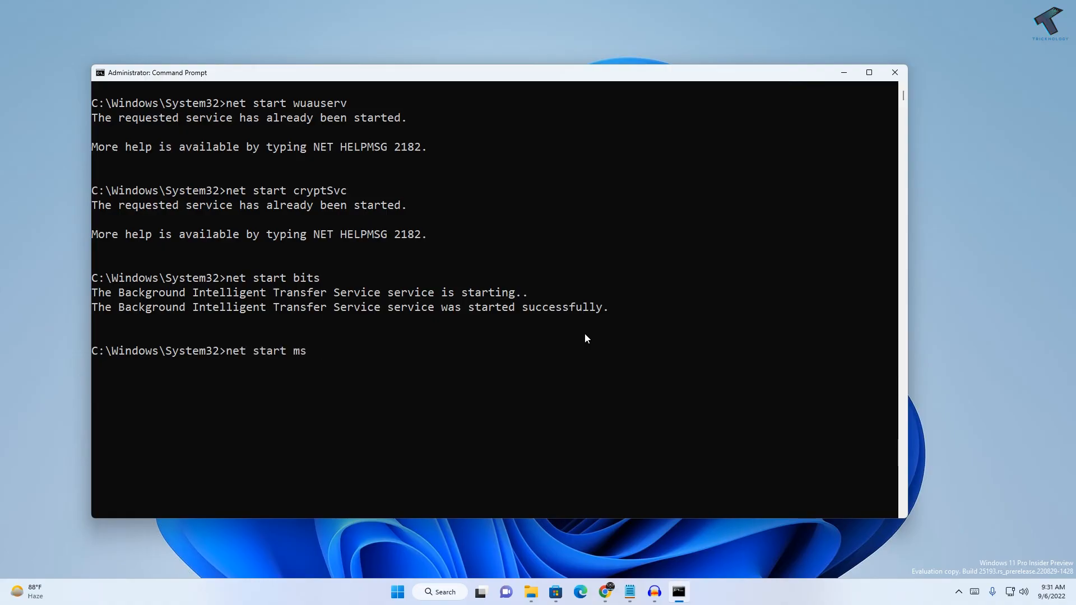
pyautogui.write('iserver')
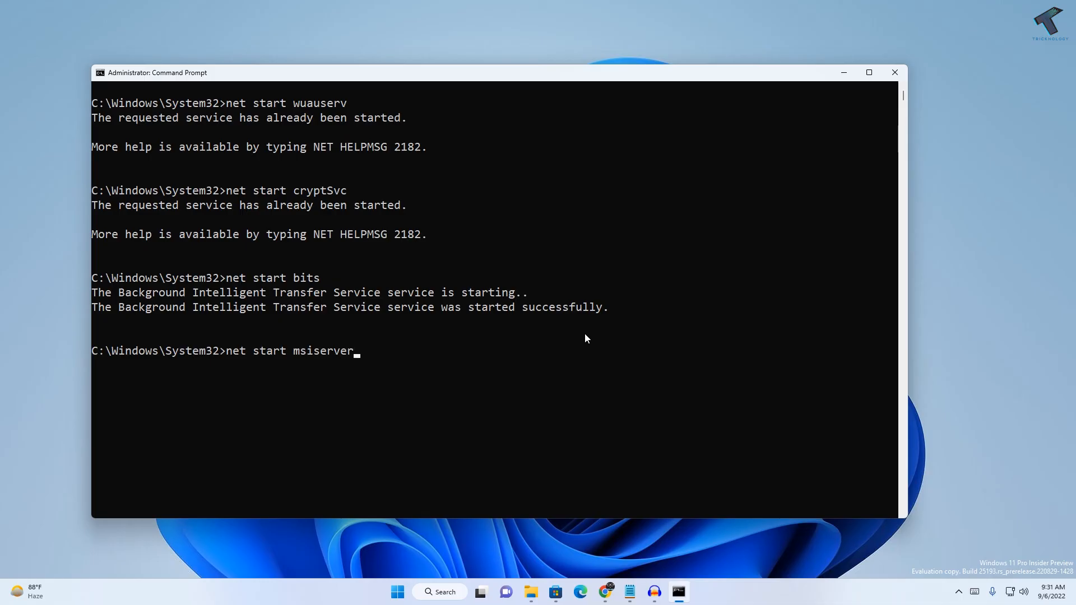
pyautogui.press('enter')
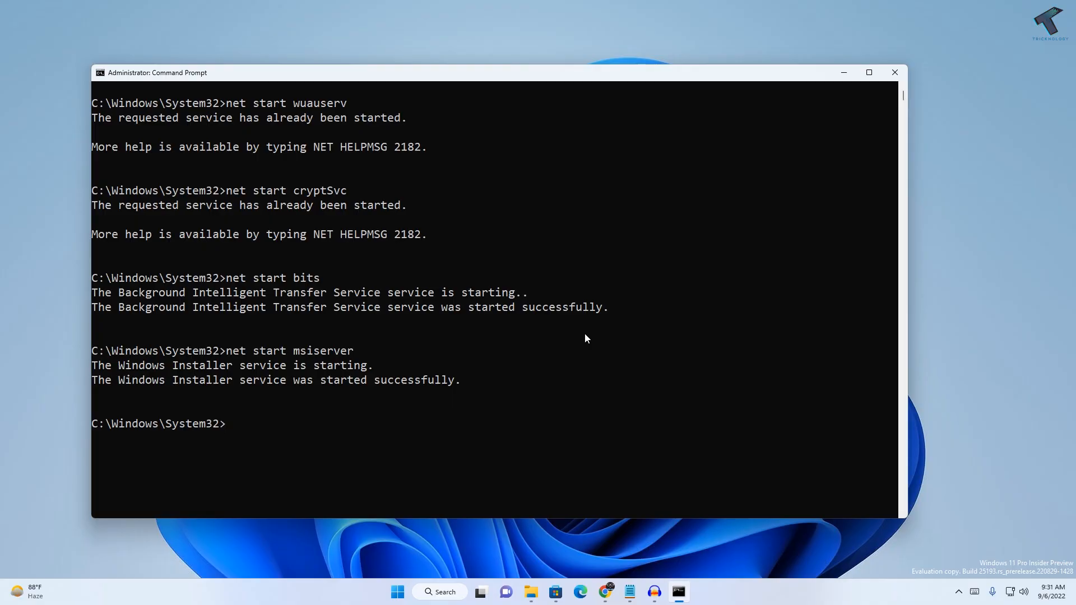
pyautogui.moveTo(600, 466)
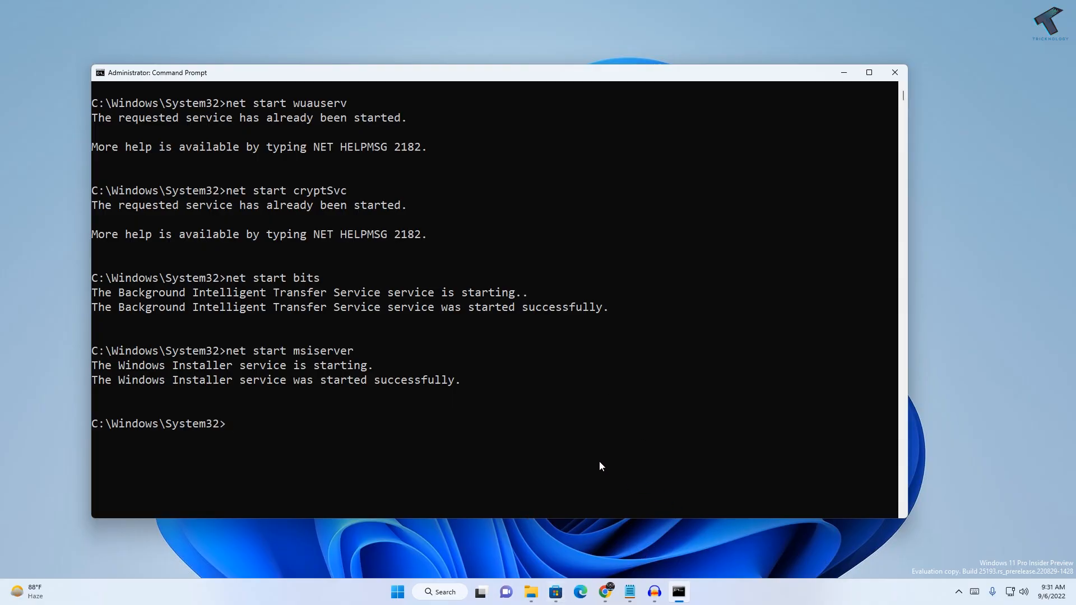